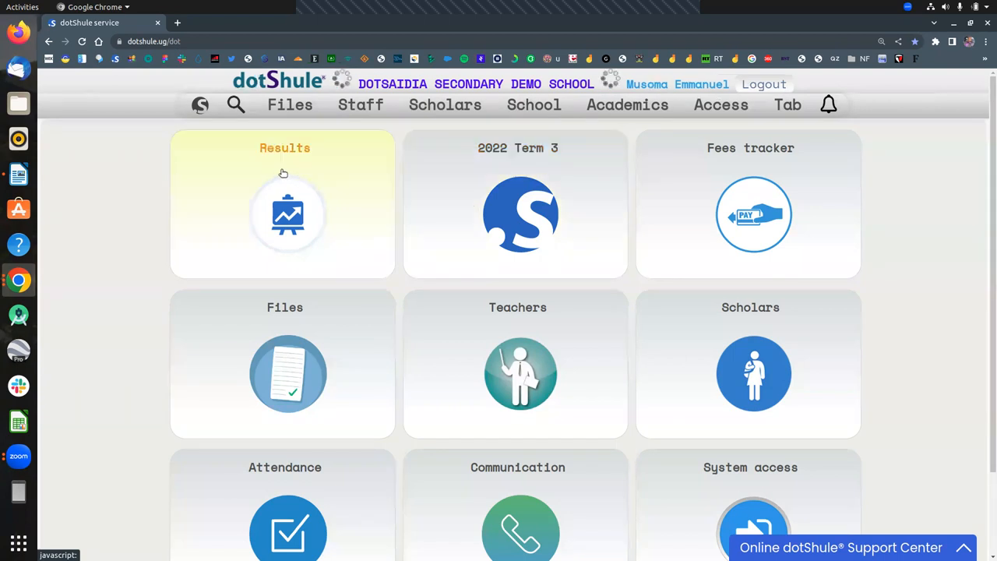
mouse_move(224, 136)
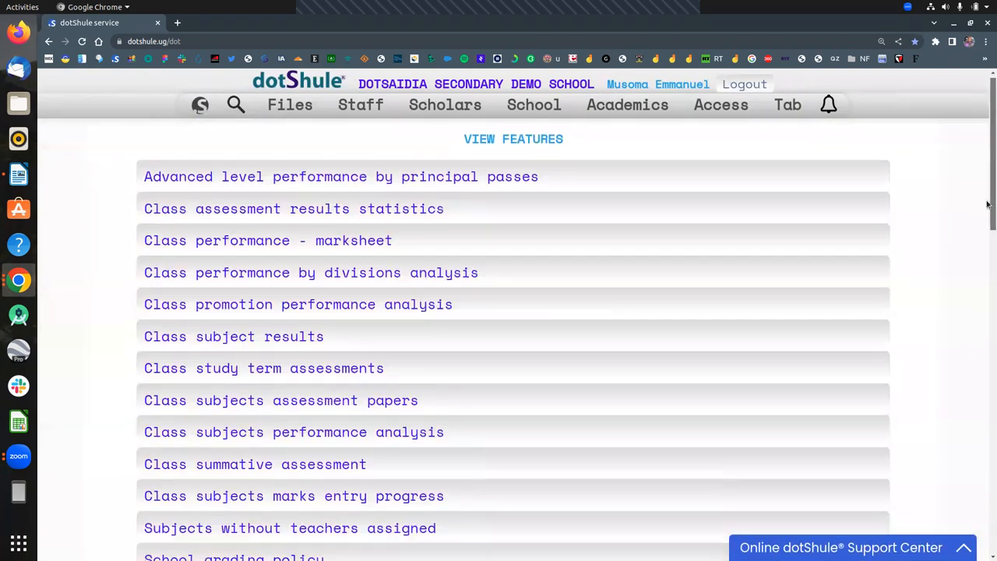
Bring the scholar remarks entries of the Results features list into view
scroll("down", 3)
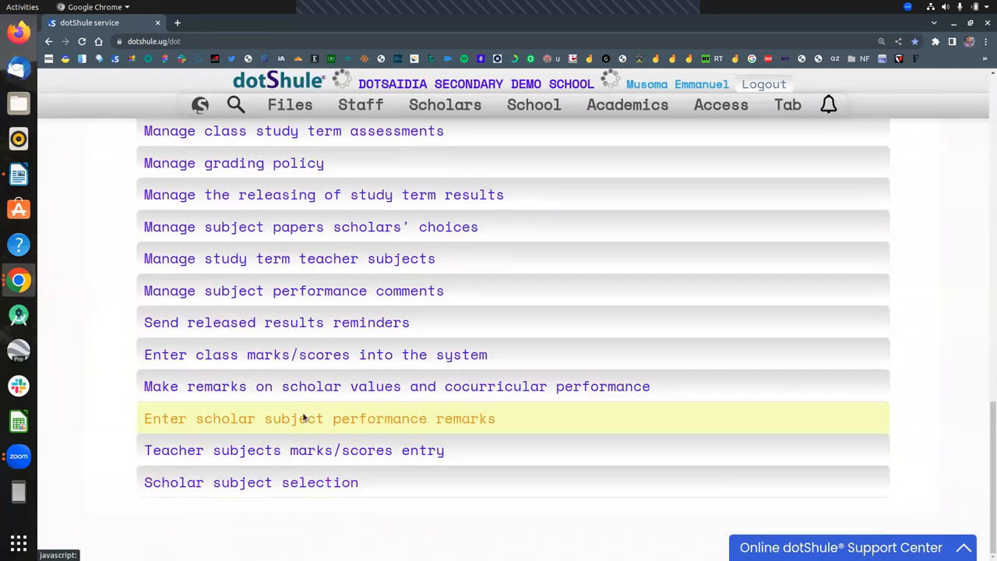
Fill the remarks form with class S.1, stream S.1A, subject AGRICULTURE and category TOPIC AOI
left_click(319, 417)
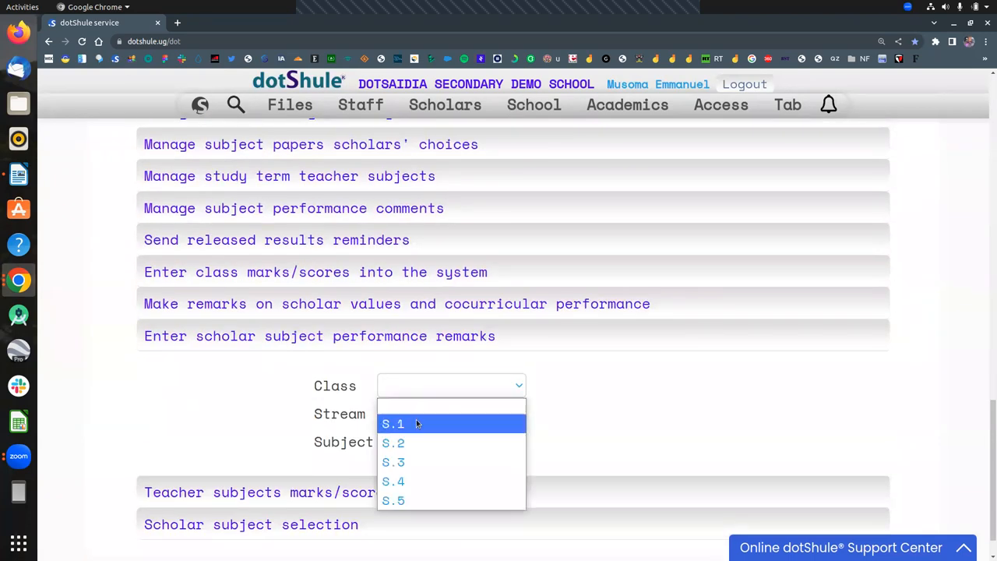
left_click(393, 424)
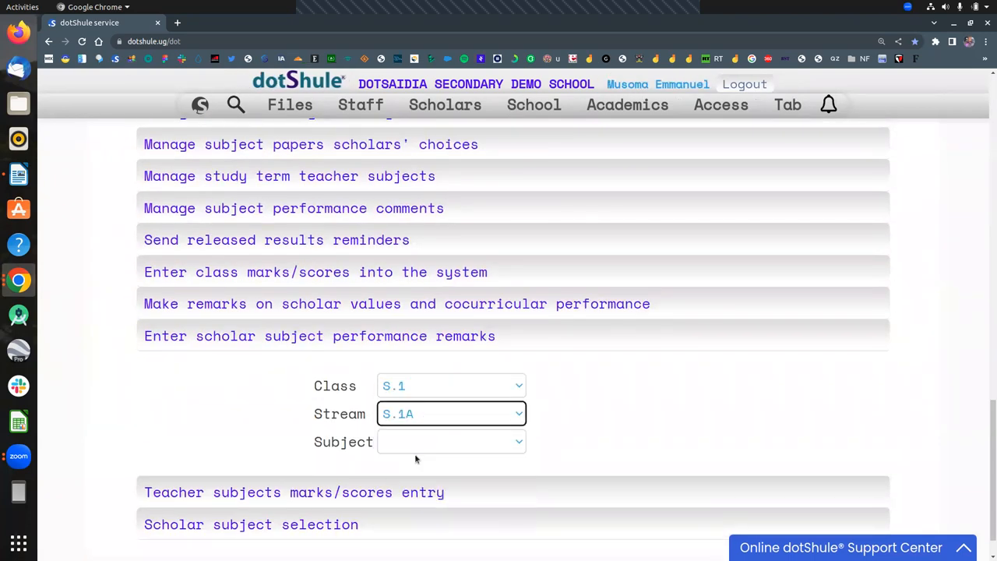
left_click(452, 442)
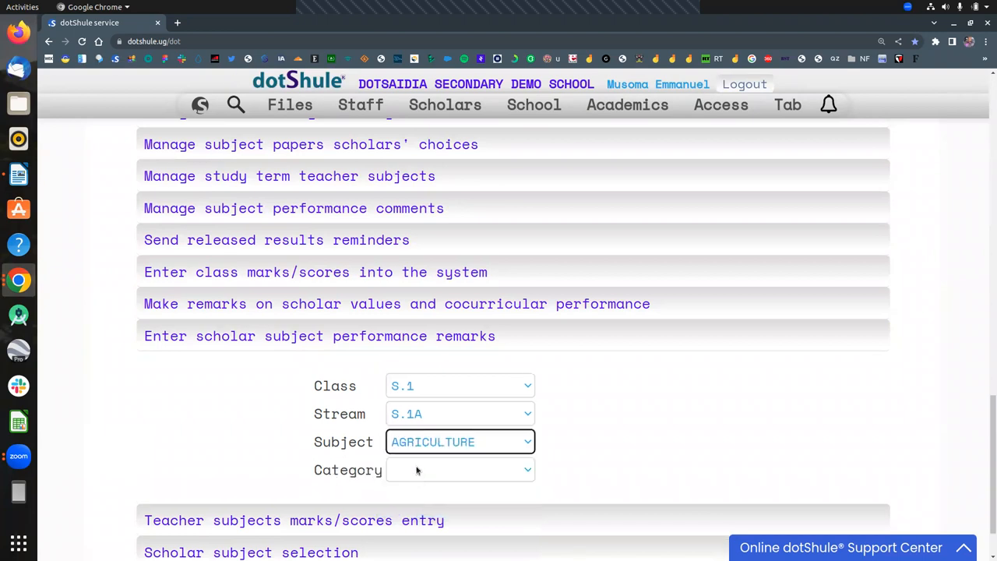
left_click(460, 471)
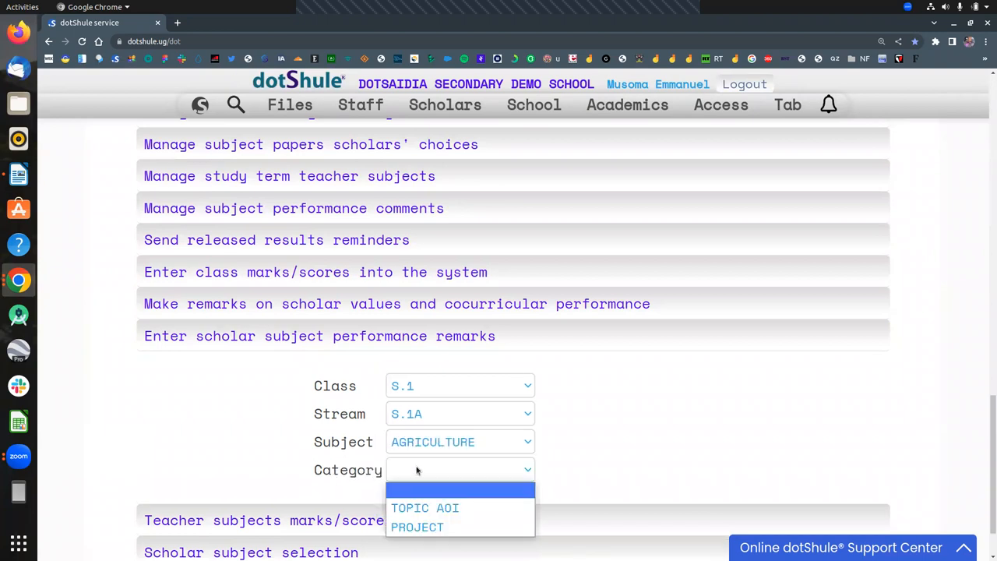
mouse_move(417, 527)
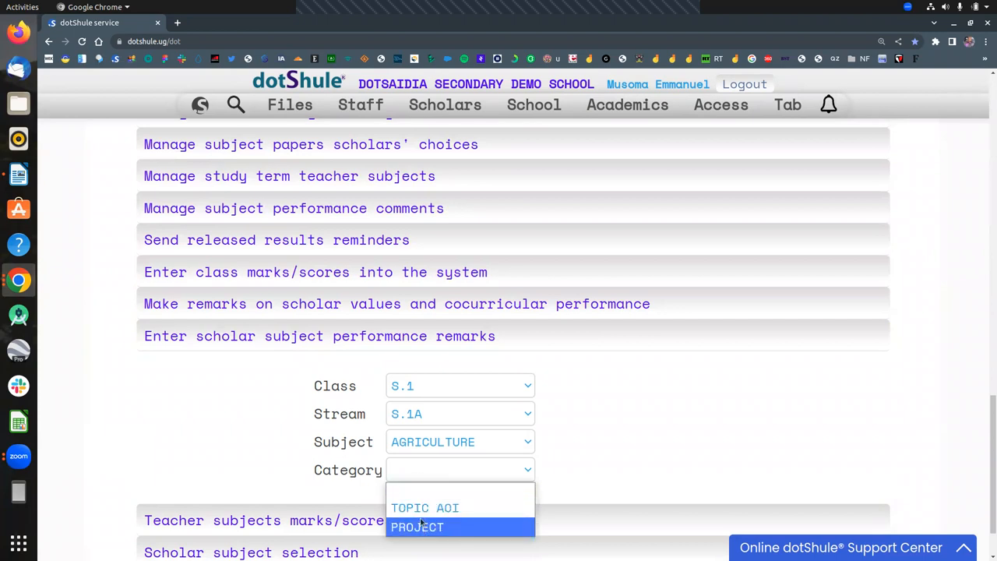
mouse_move(427, 508)
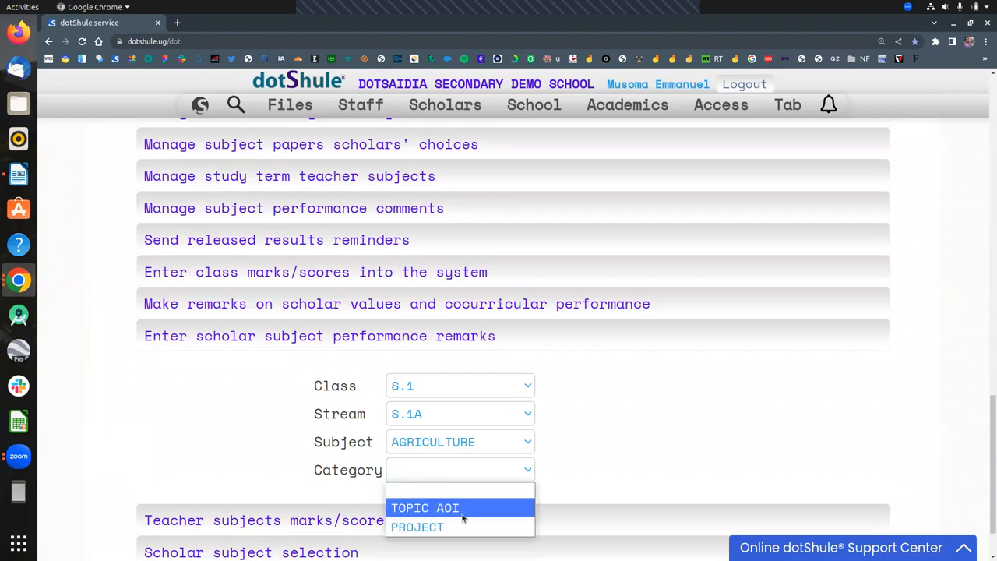
left_click(425, 508)
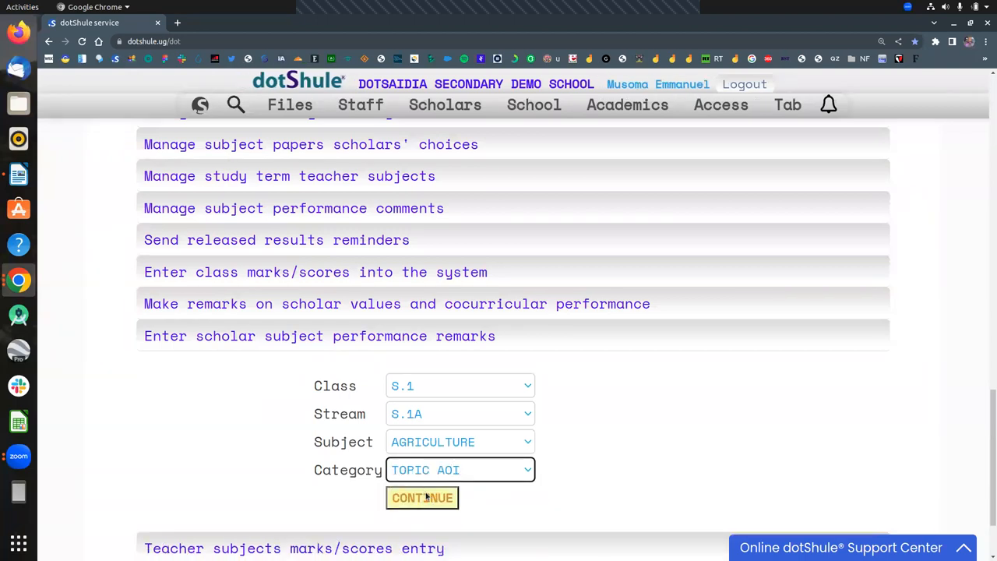
Load the Manage Performance Comments table for S.1A Agriculture learners
left_click(422, 498)
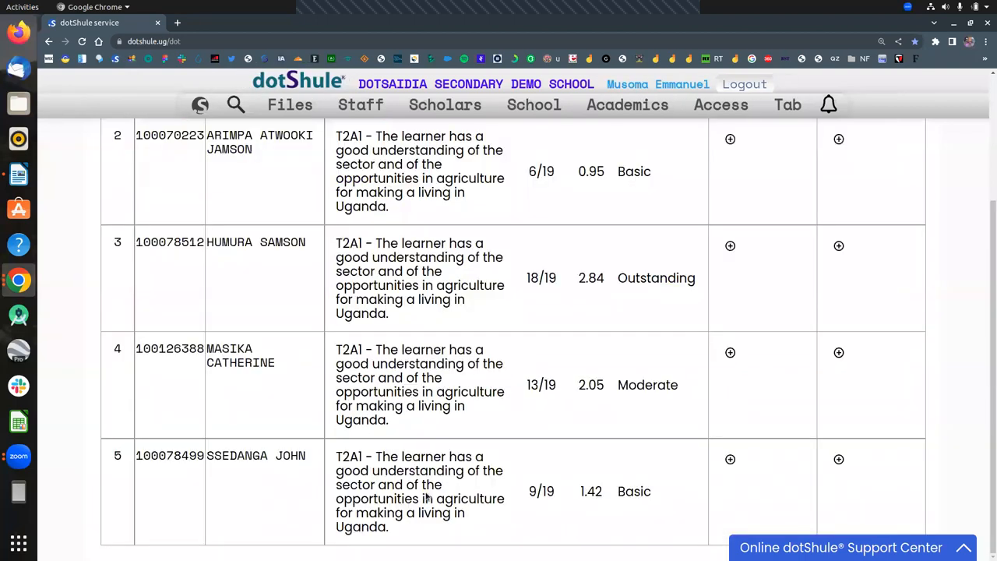
scroll("up", 3)
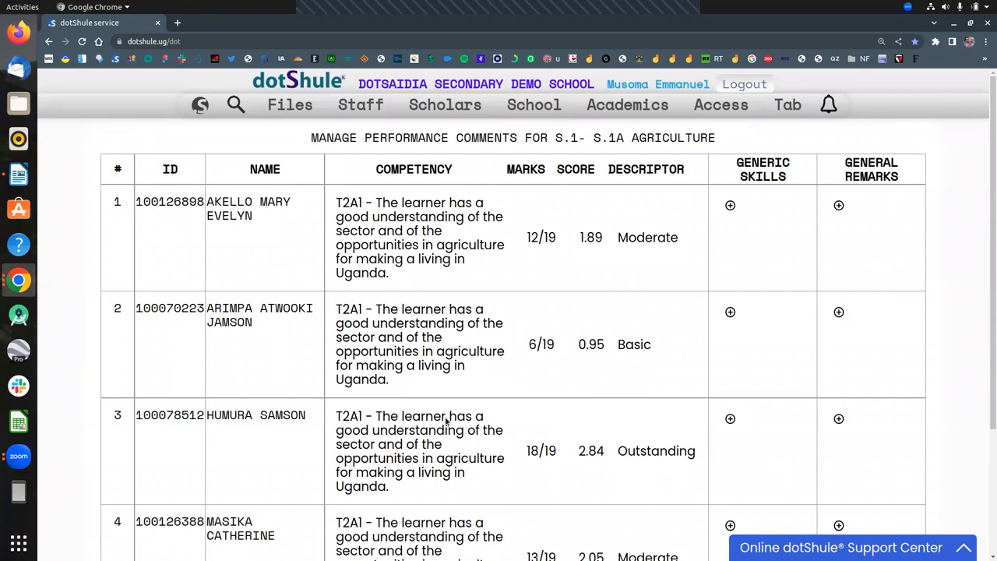
mouse_move(686, 252)
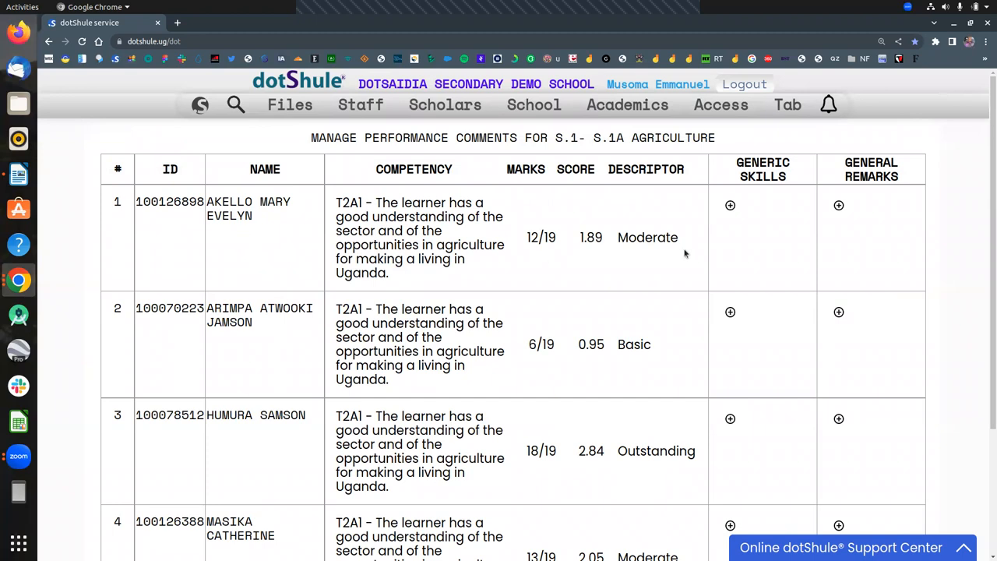
mouse_move(729, 206)
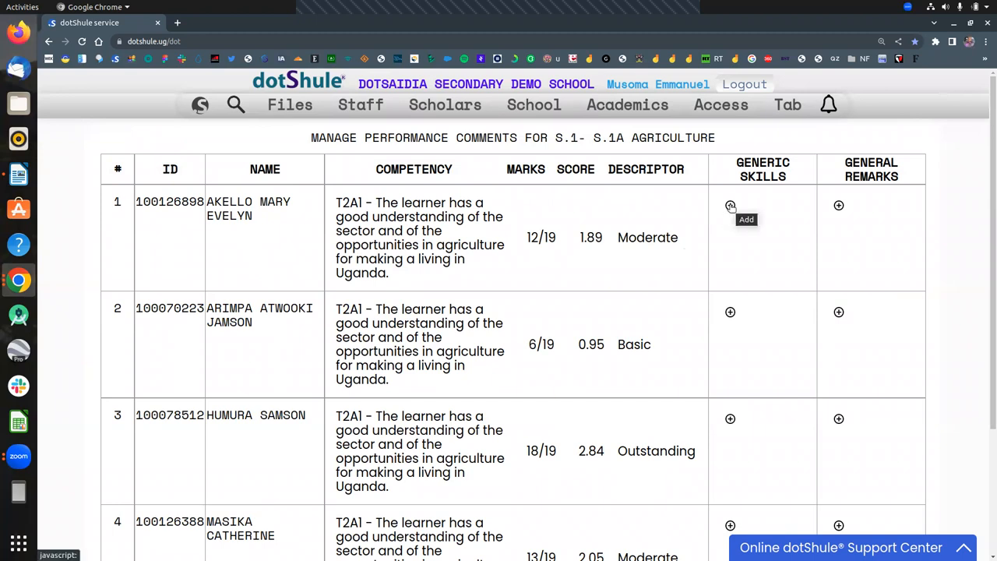
left_click(729, 206)
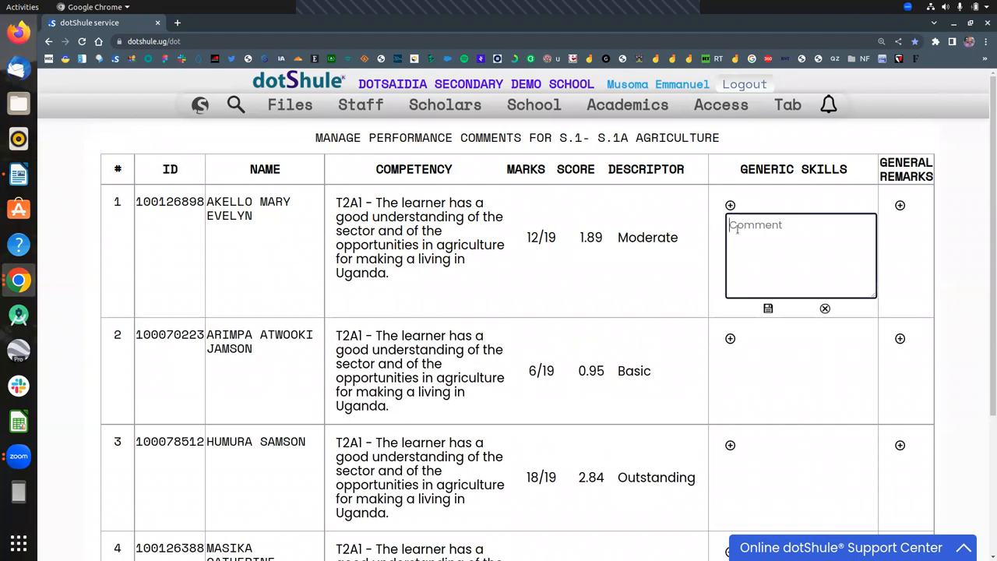
type("she is a g")
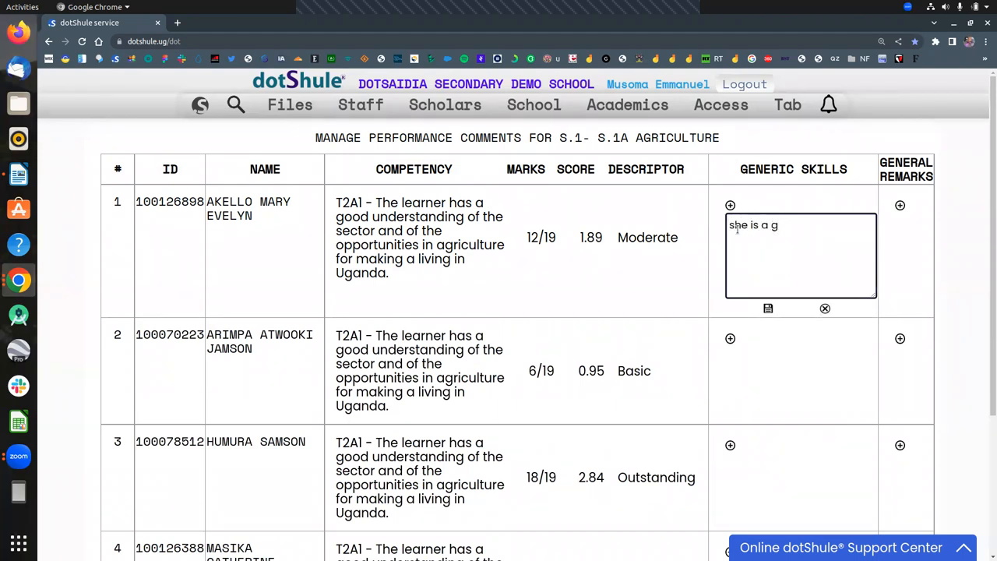
type("ood t")
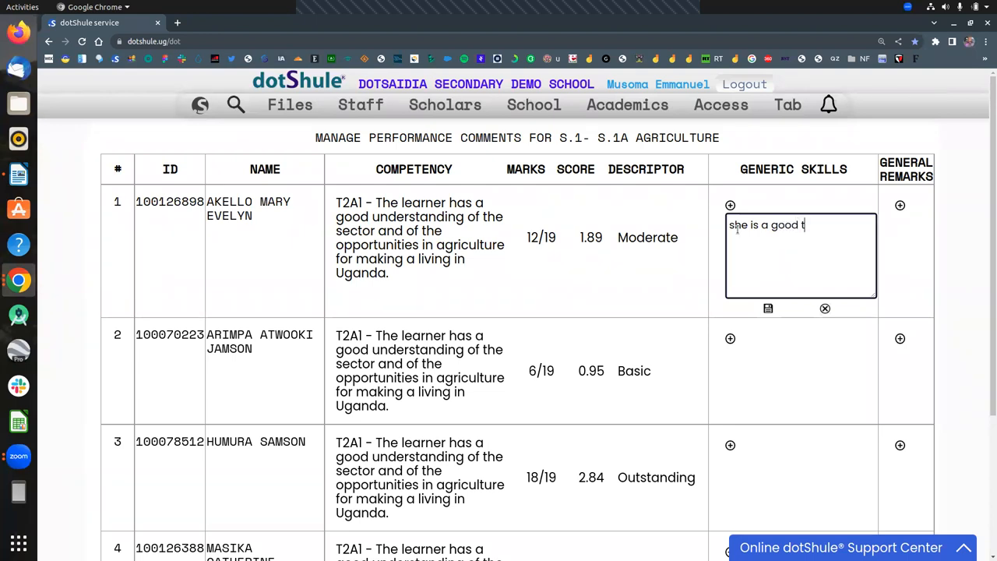
type("eam player,")
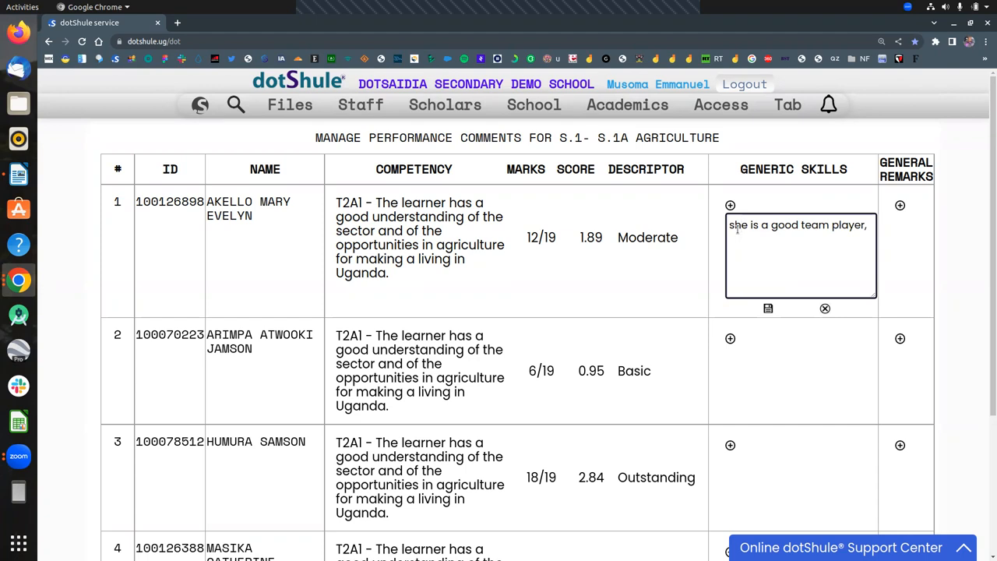
mouse_move(775, 326)
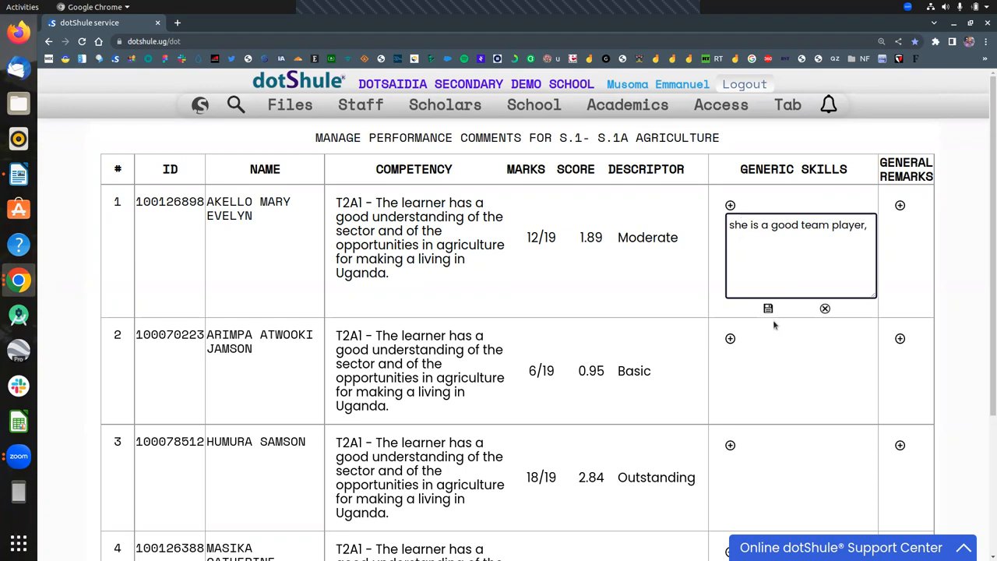
left_click(767, 308)
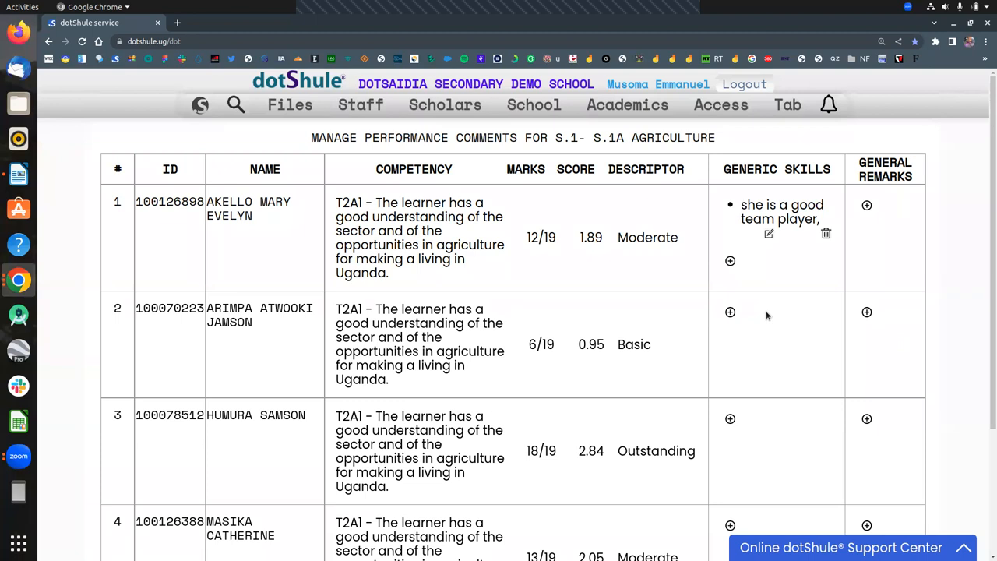
mouse_move(763, 252)
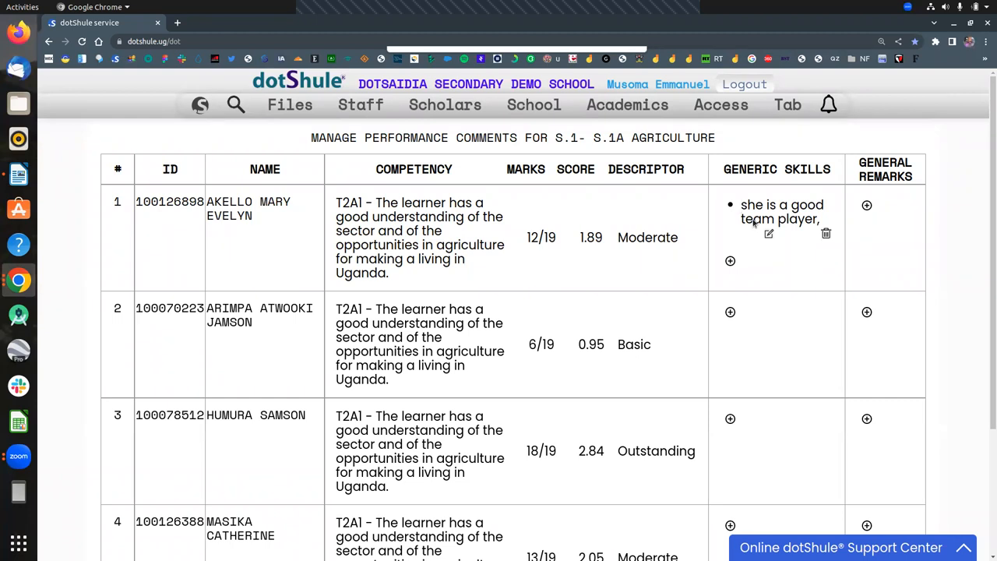
mouse_move(757, 237)
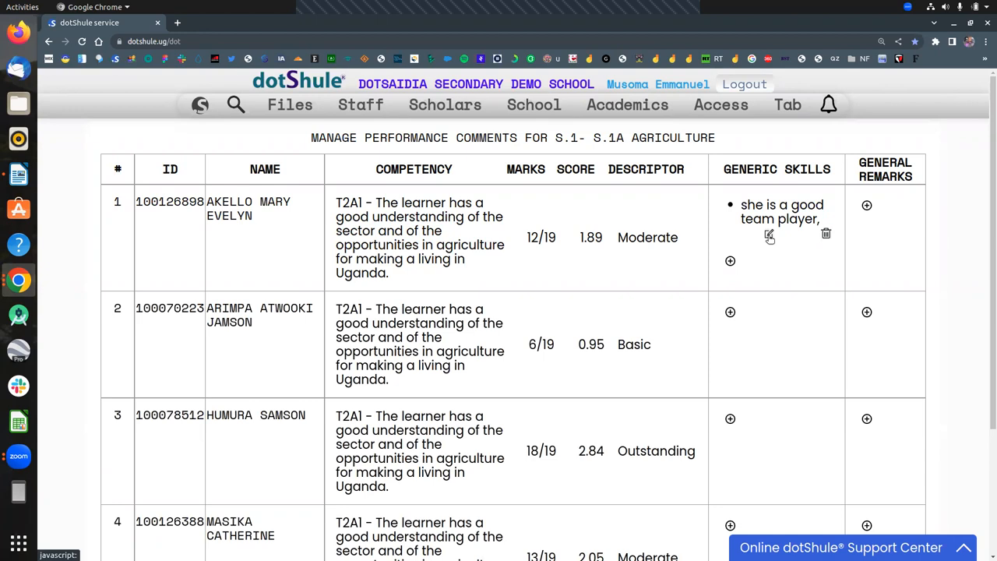
Extend the comment to "she is a good team player and works well with otherd in class." and save it
left_click(769, 235)
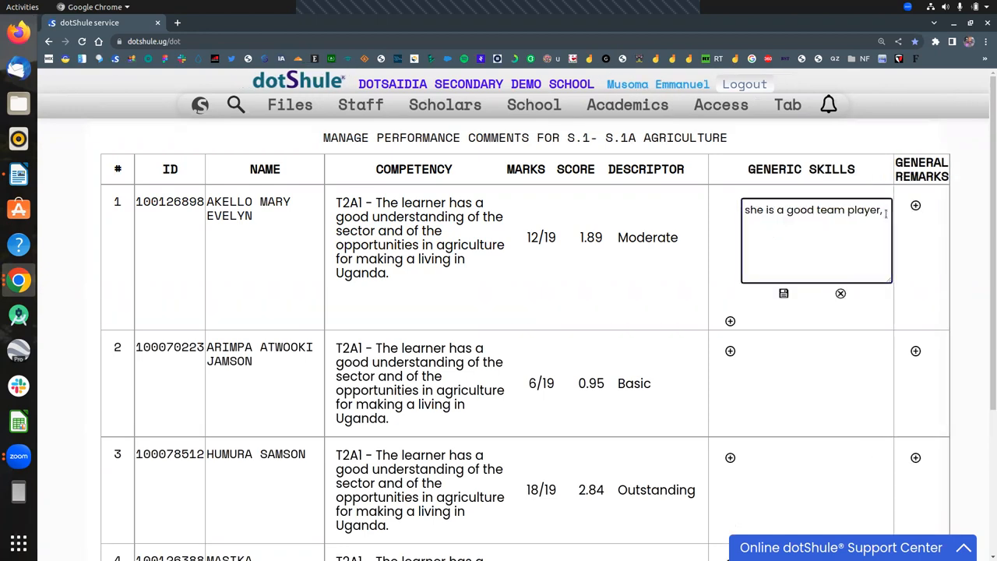
key("BackSpace")
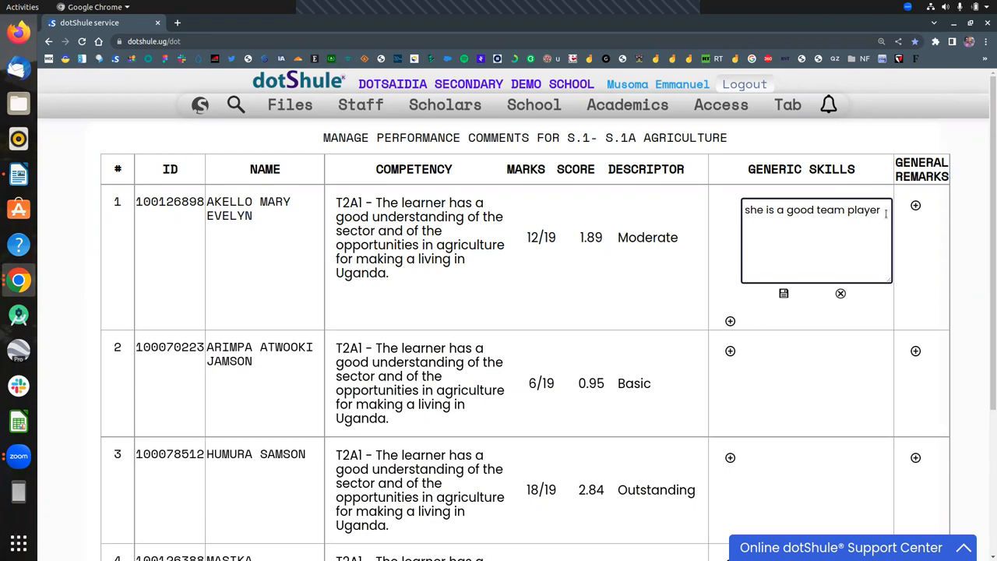
type("and wor")
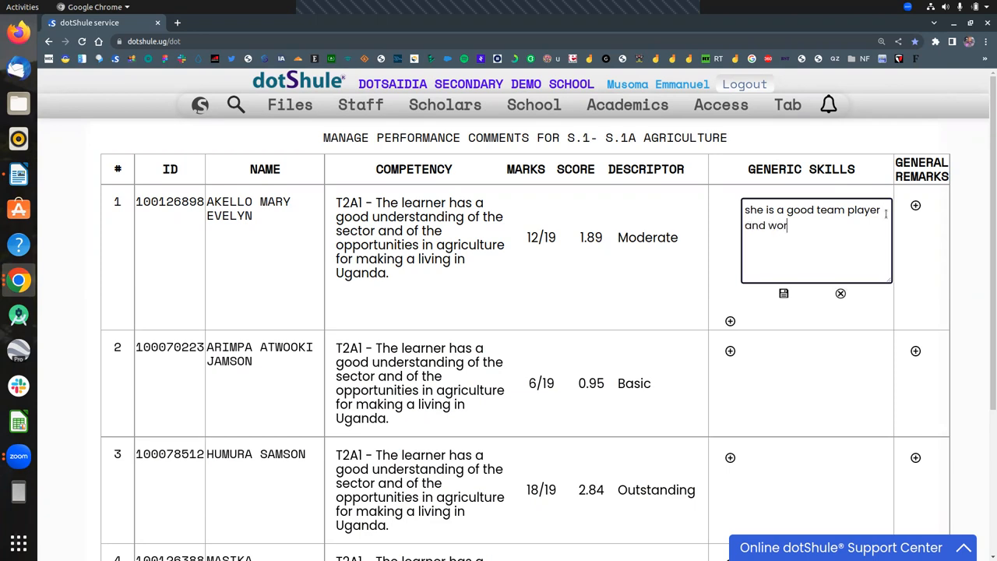
type("ks well with")
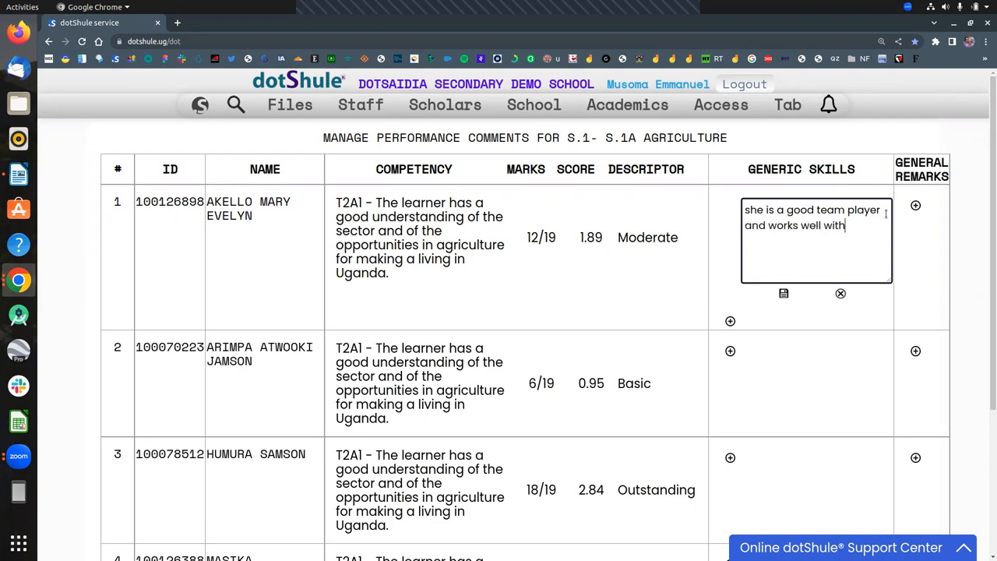
type("others")
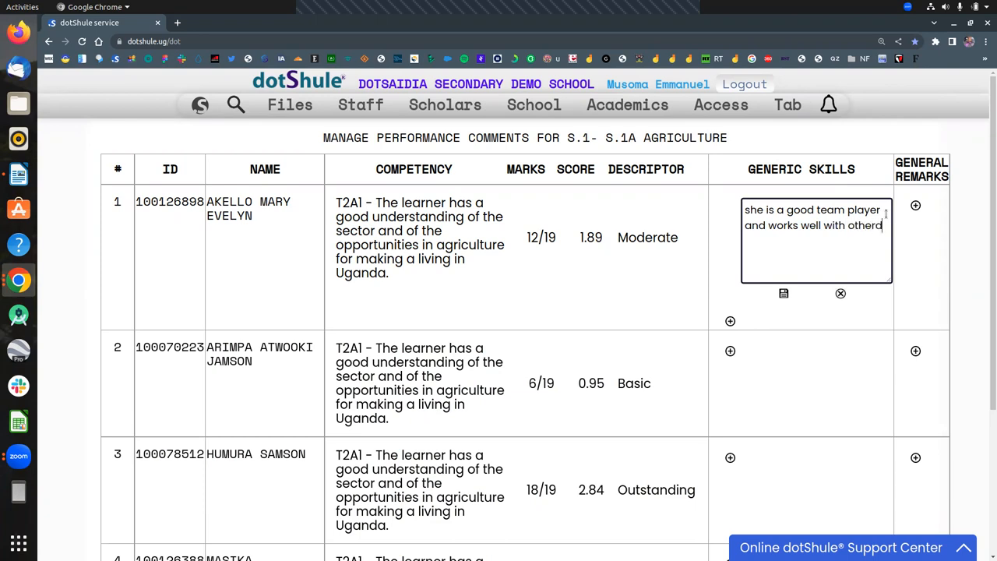
type("in clas")
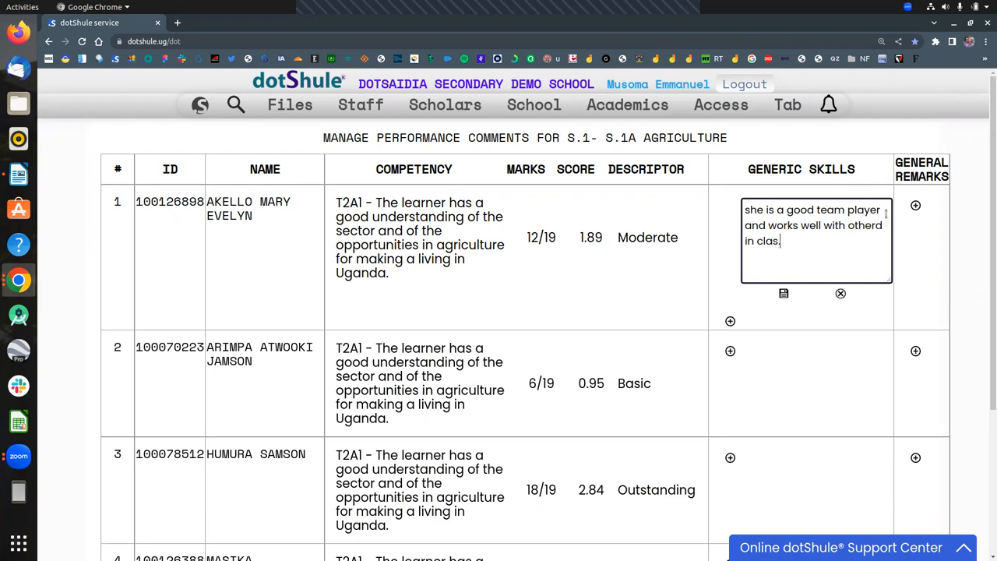
type("s.")
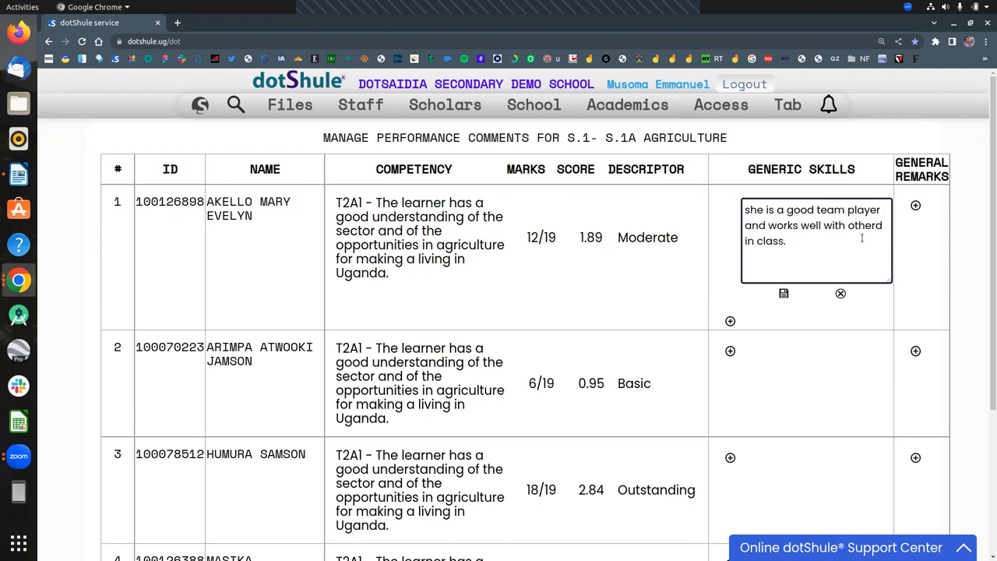
left_click(784, 293)
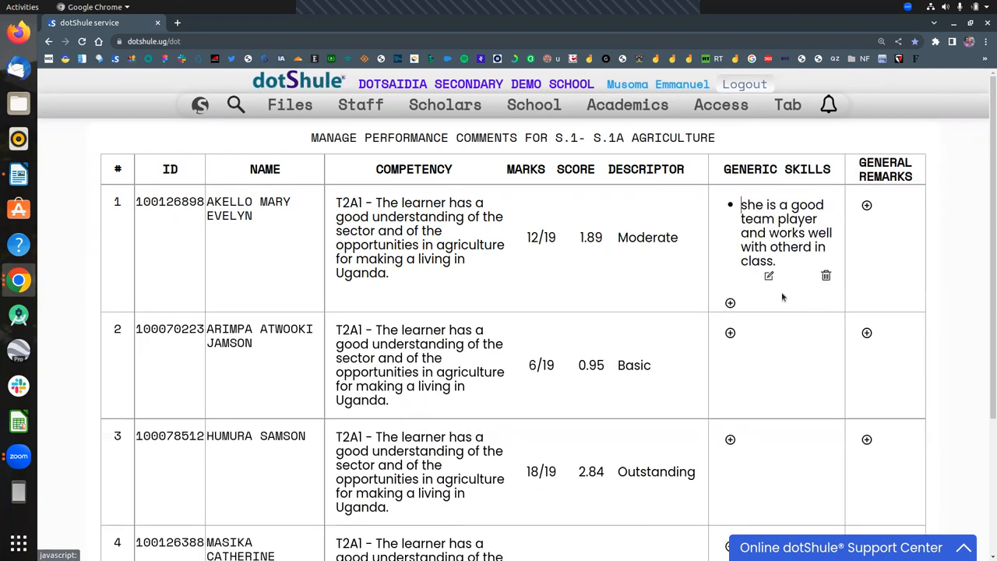
mouse_move(761, 232)
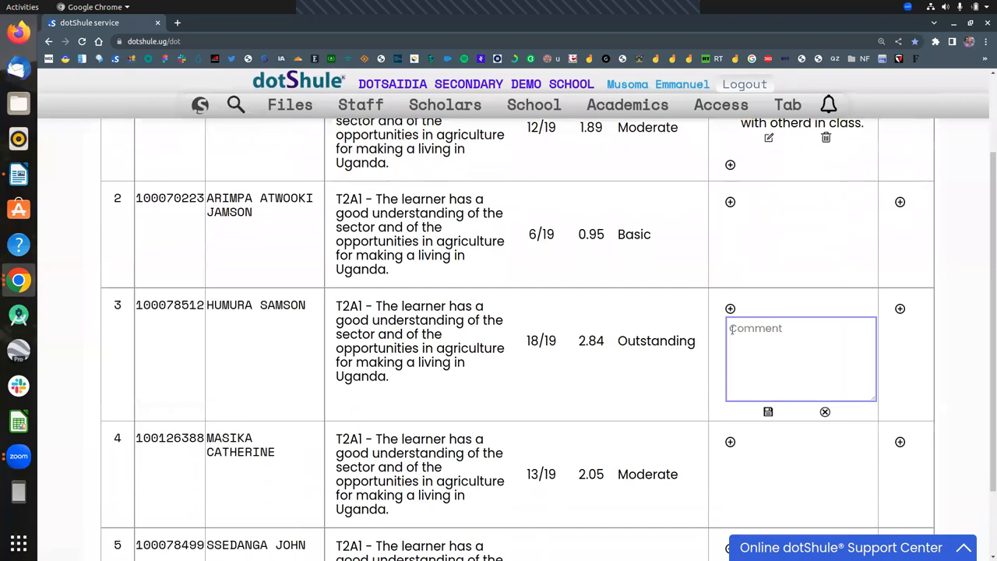
Draft the general remark "Mark is able to share farming information that adds to group discussions."
scroll("down", 3)
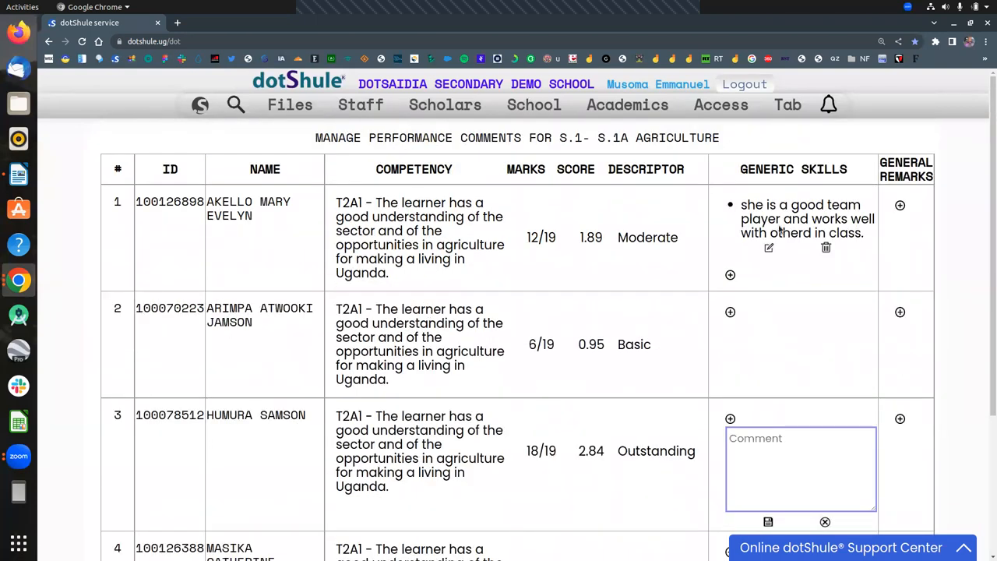
mouse_move(901, 213)
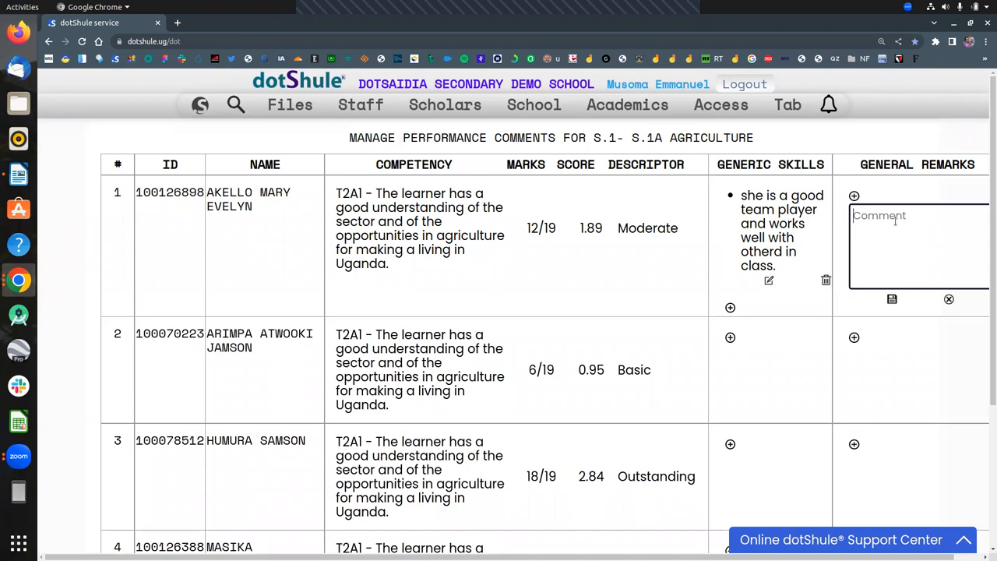
type("Mark")
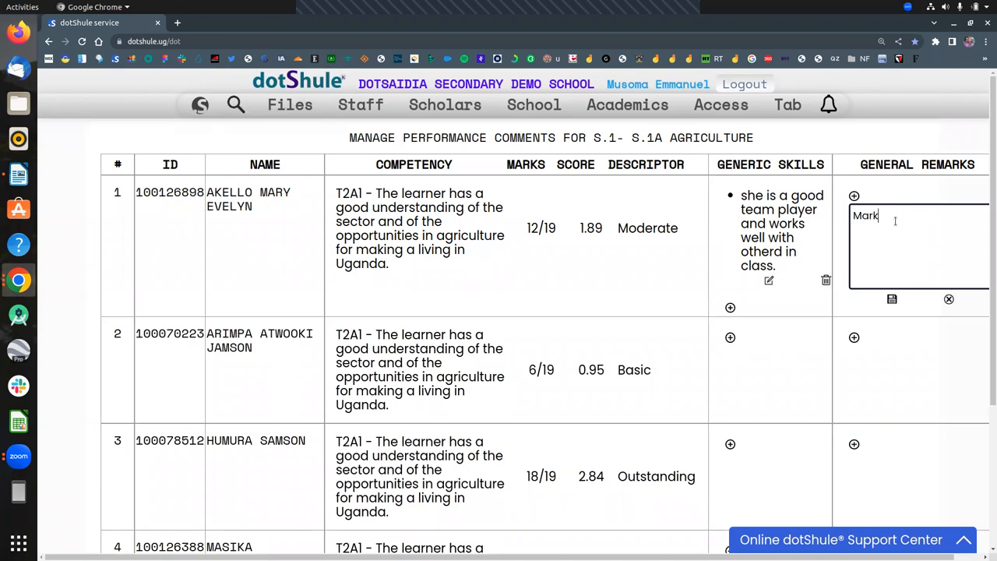
type("is a")
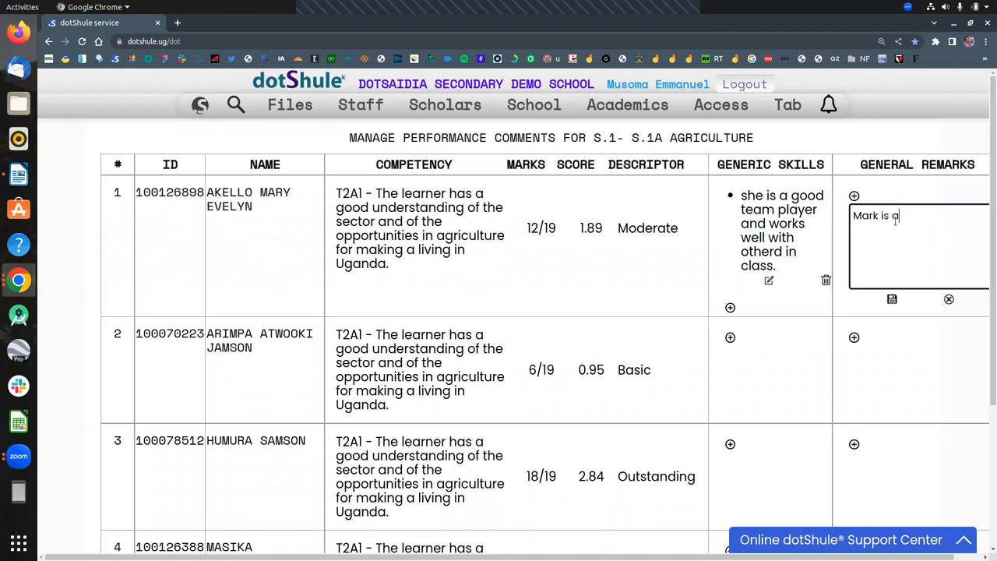
type("ble to share farming")
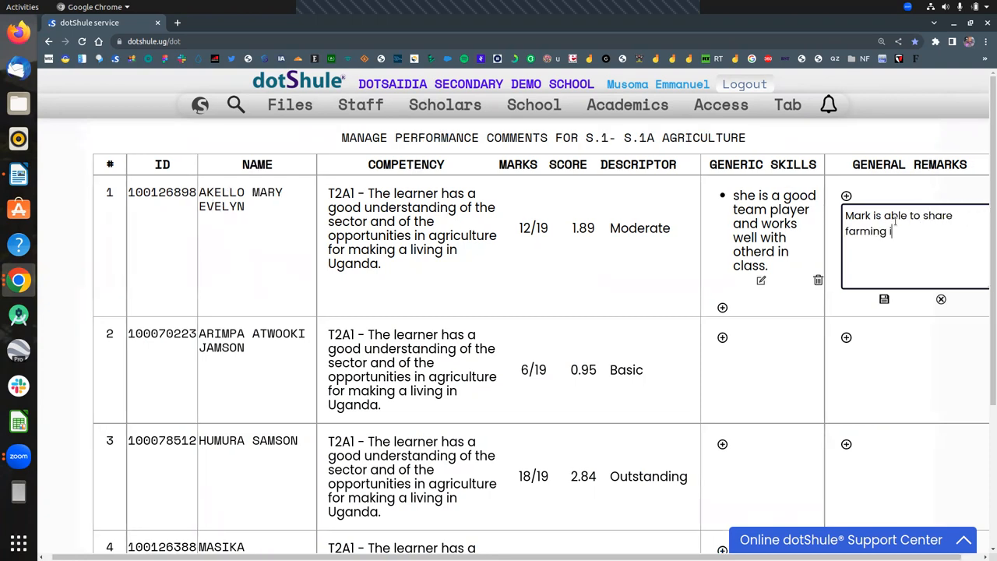
type("information a")
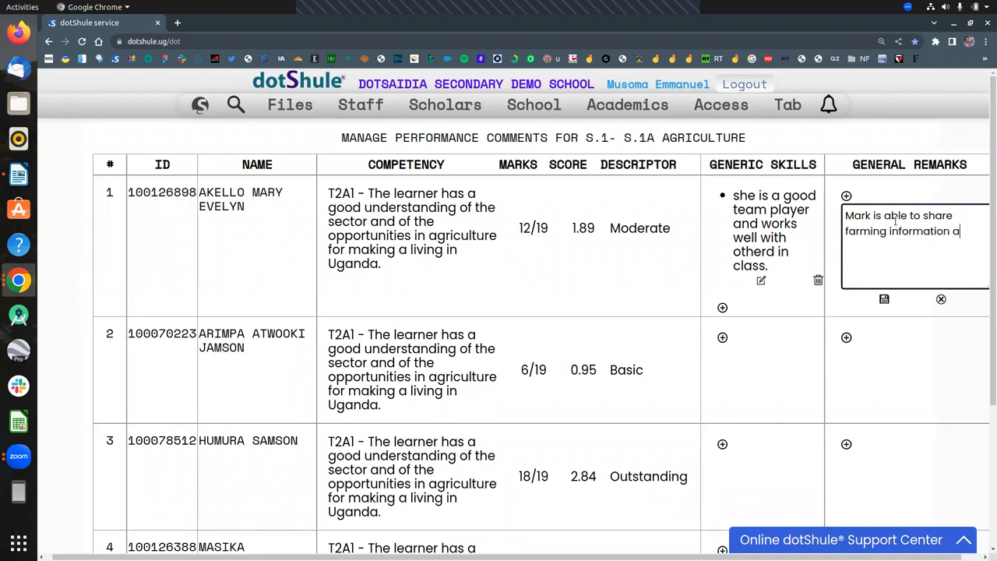
type("nd")
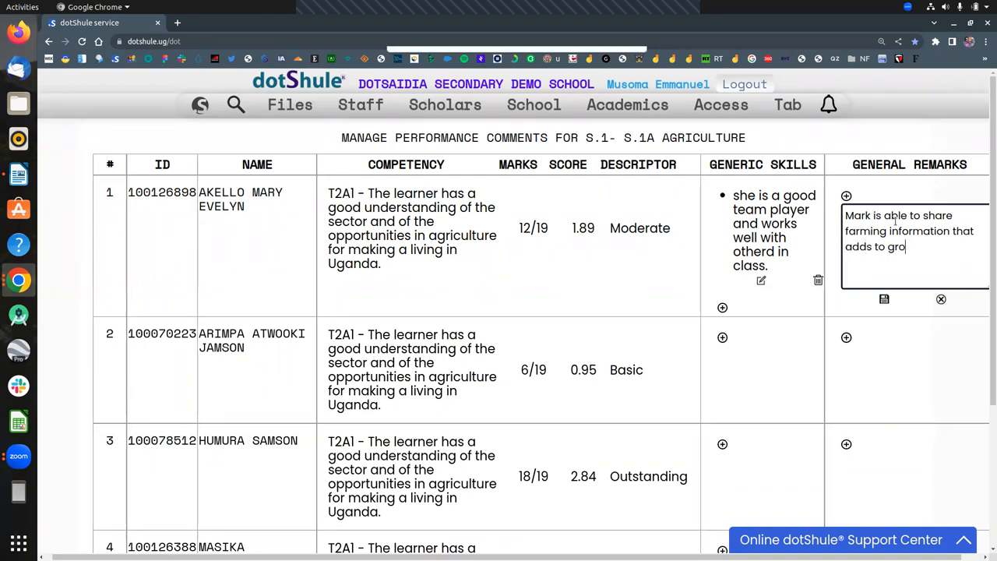
type("up discu")
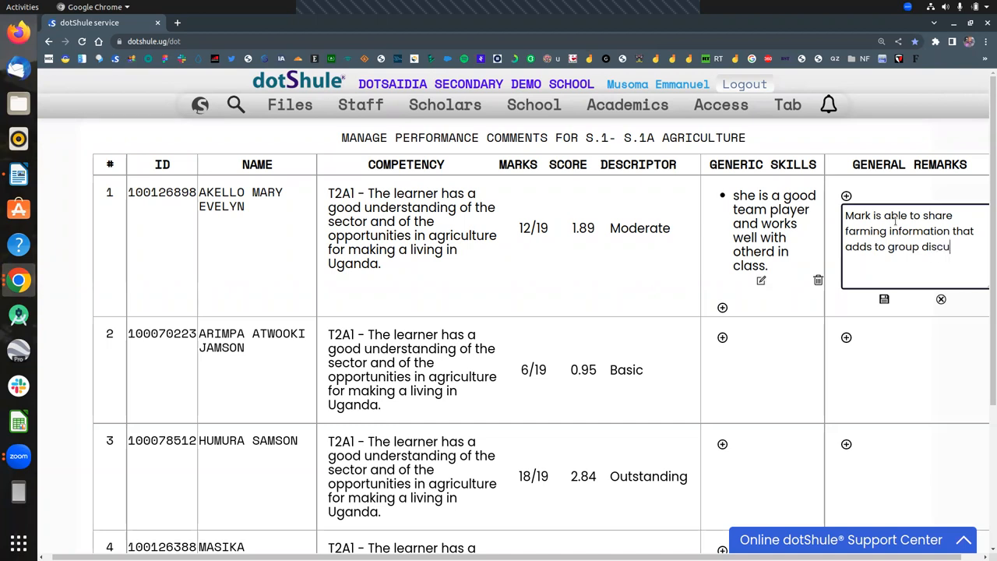
type("ssions.")
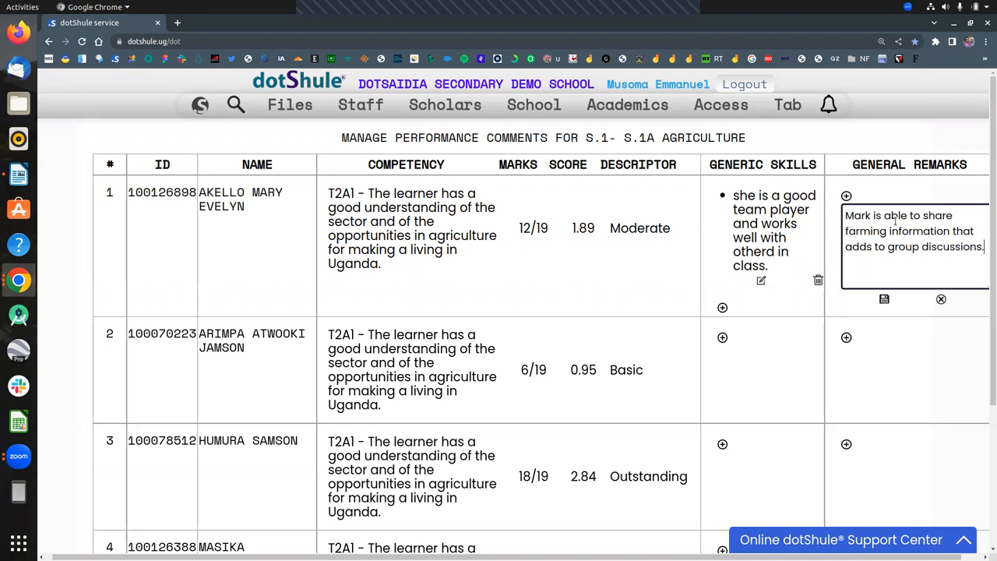
scroll("down", 3)
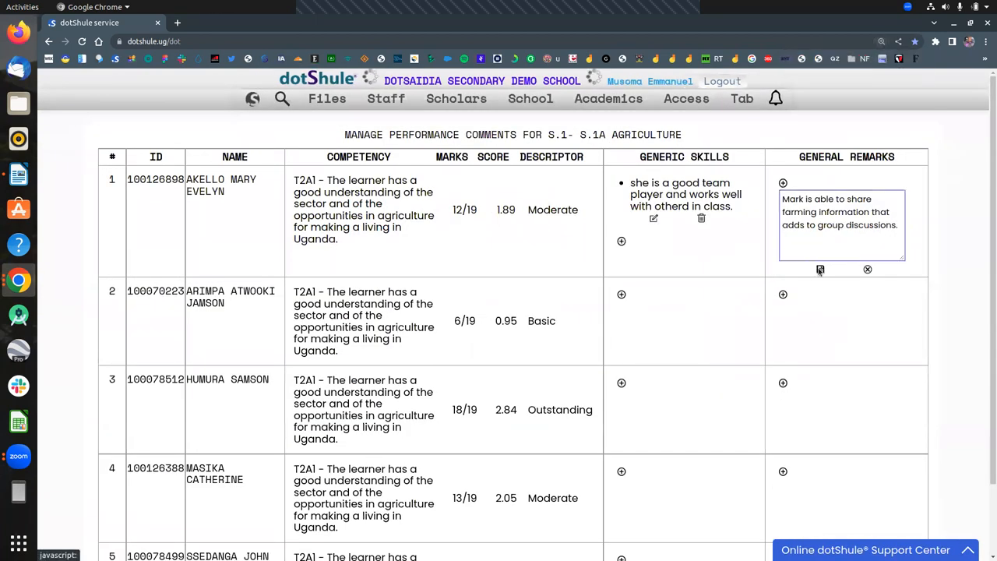
left_click(819, 269)
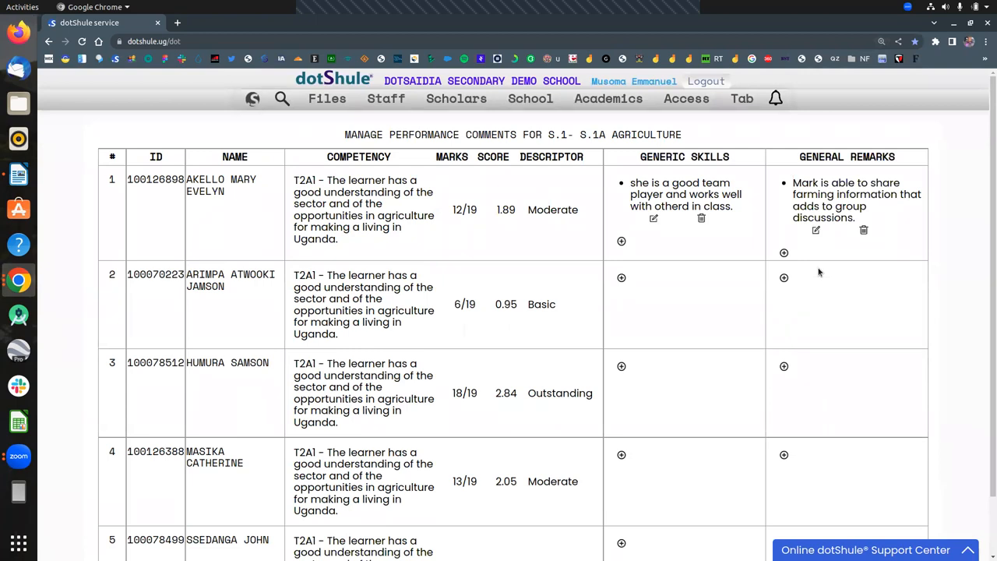
mouse_move(798, 268)
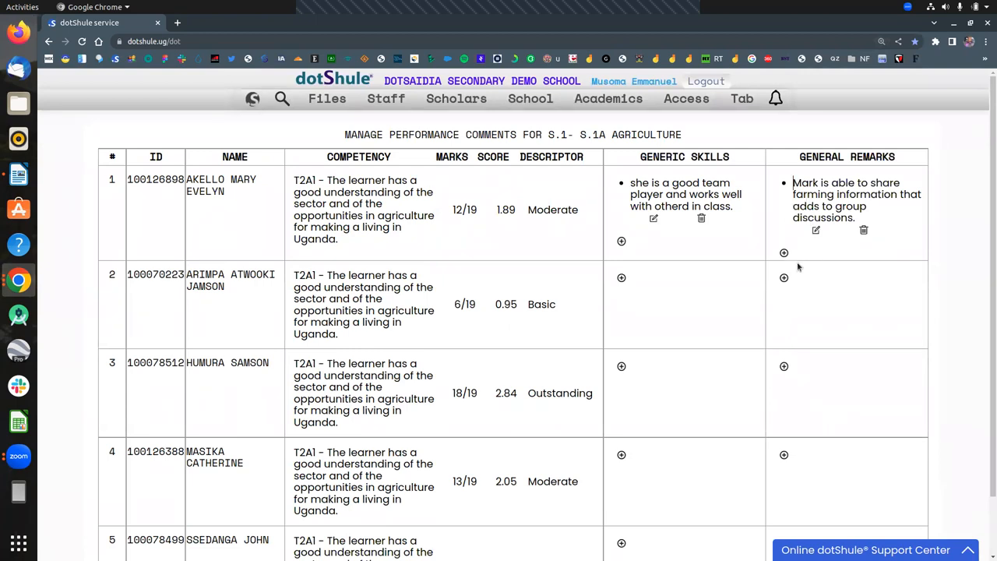
mouse_move(664, 218)
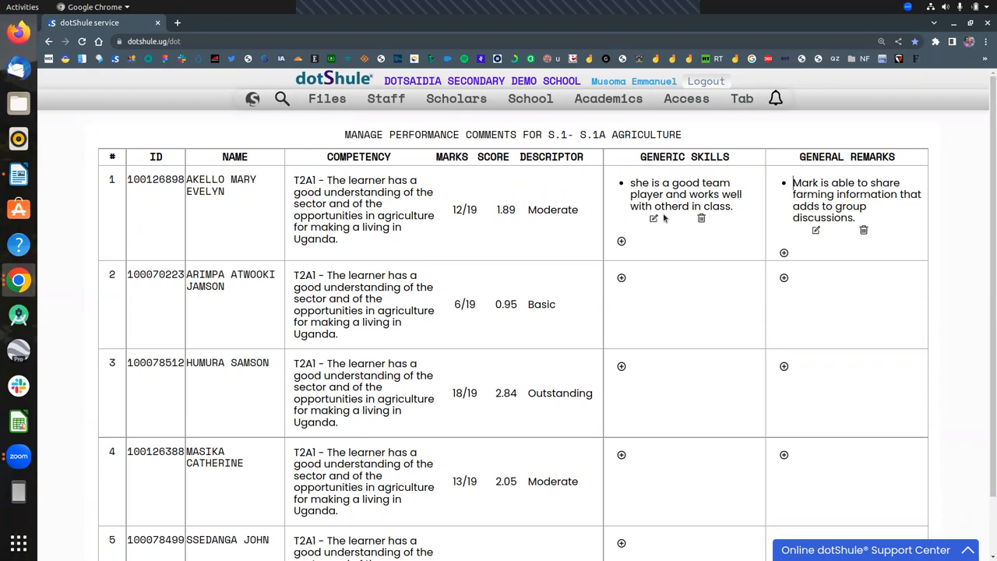
mouse_move(783, 252)
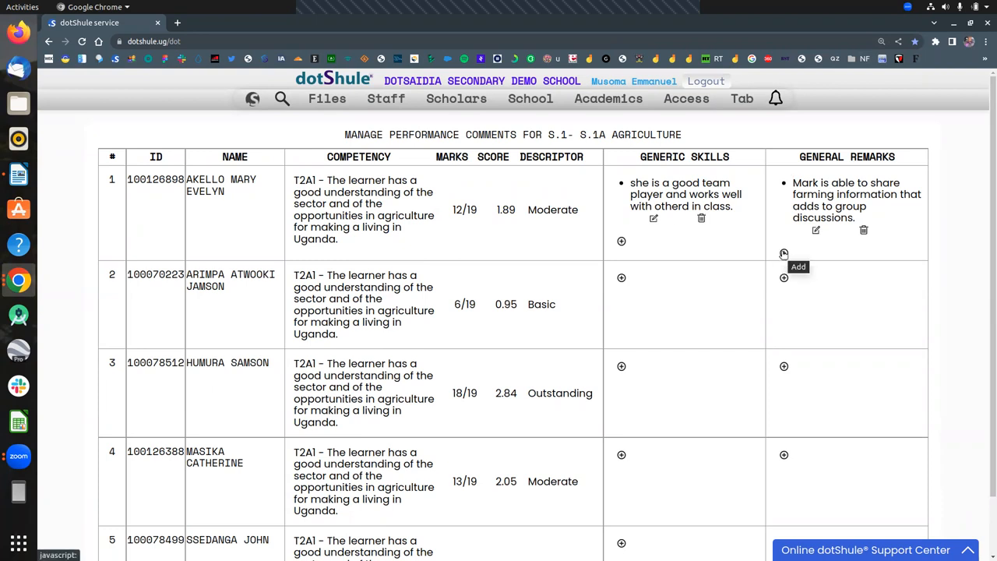
left_click(782, 253)
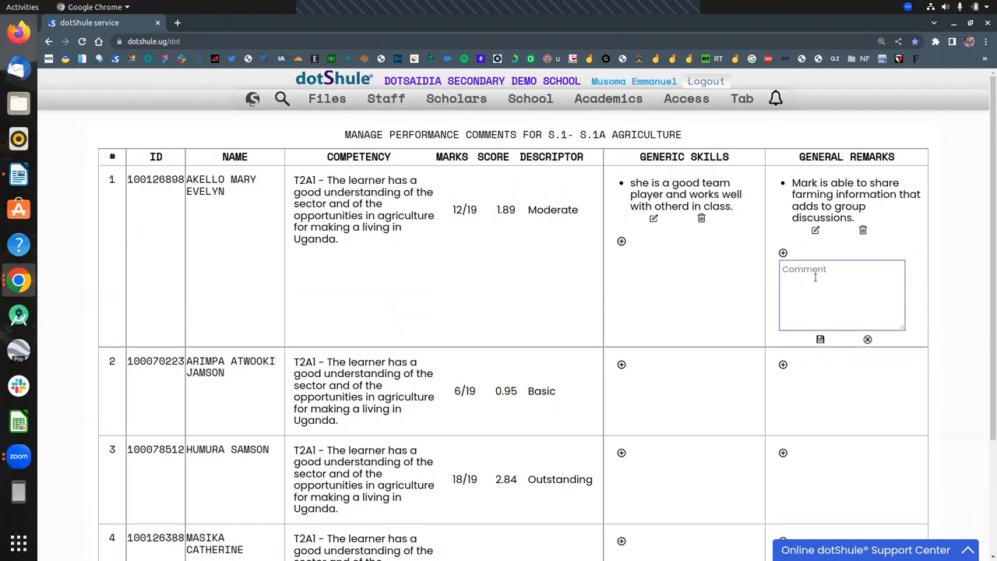
mouse_move(819, 341)
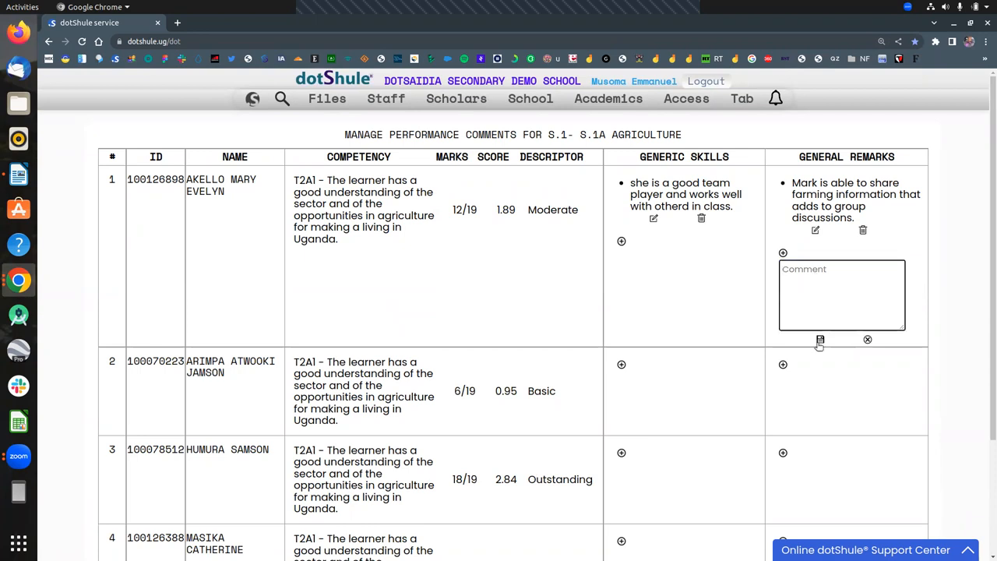
scroll("down", 3)
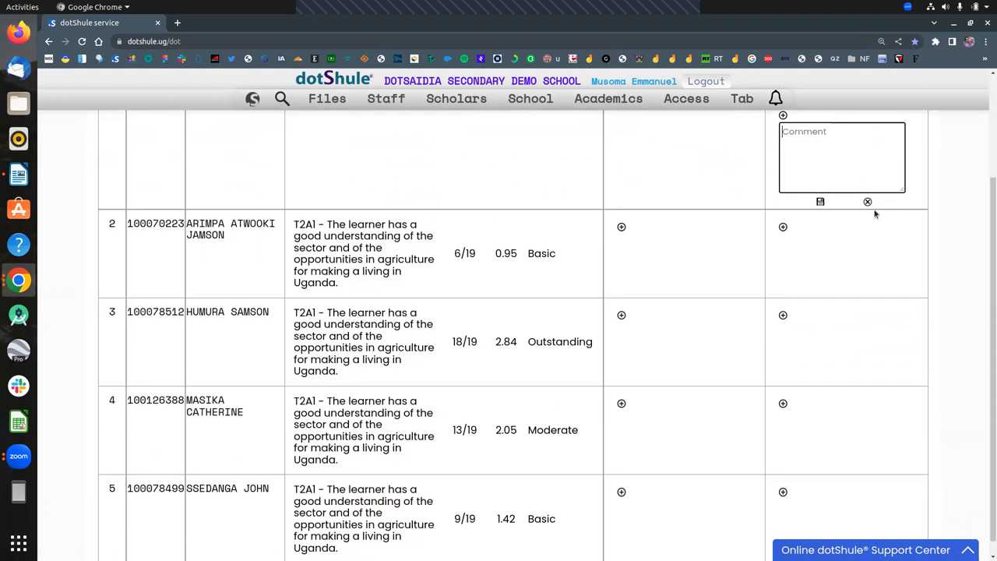
left_click(819, 203)
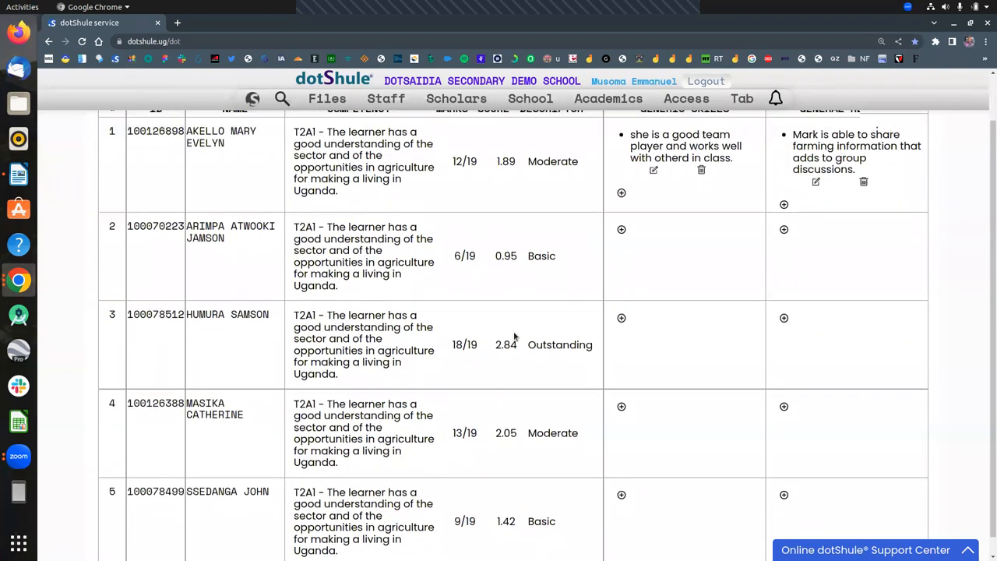
Scroll through the S.1A Agriculture learner list to review the comments
scroll("down", 3)
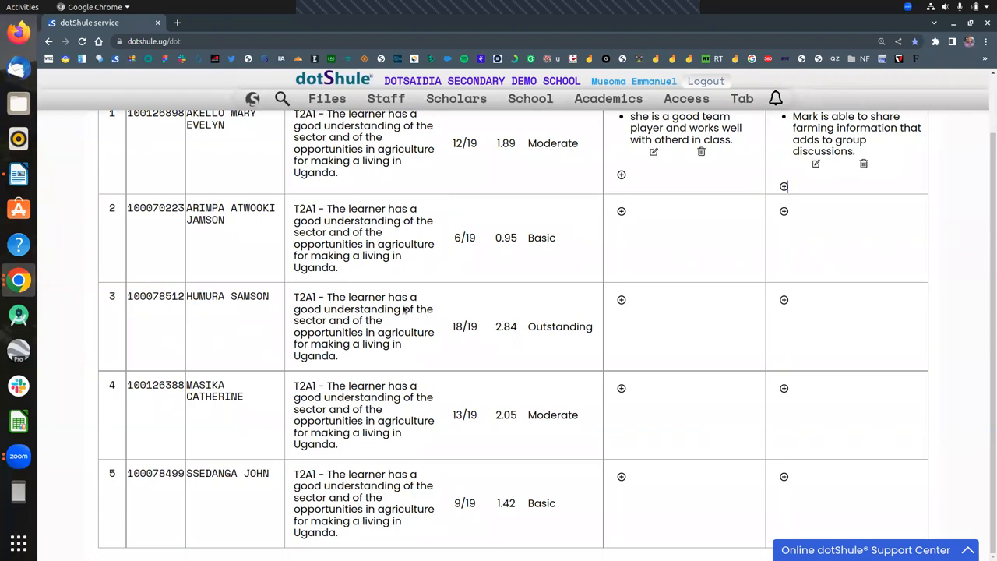
mouse_move(667, 308)
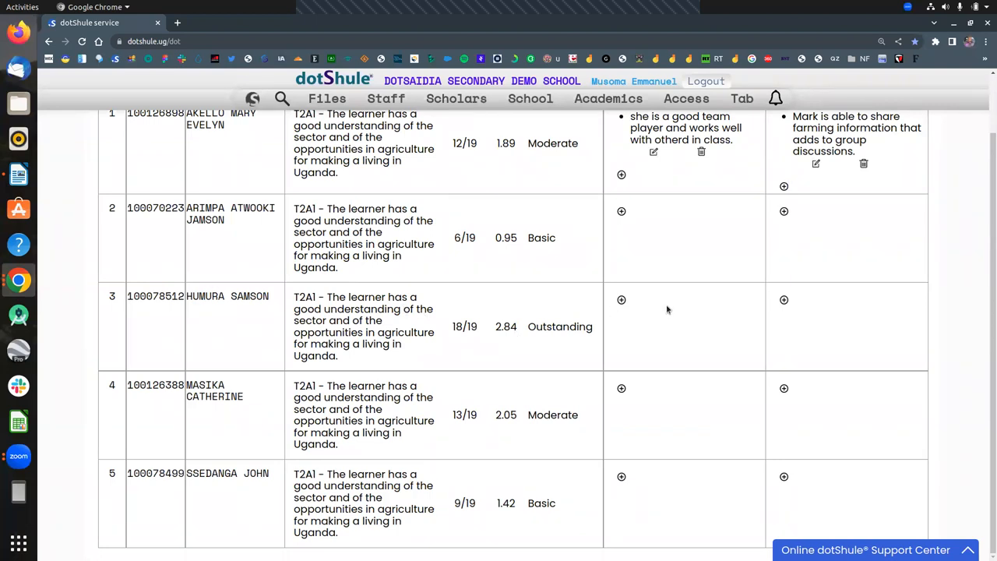
scroll("up", 3)
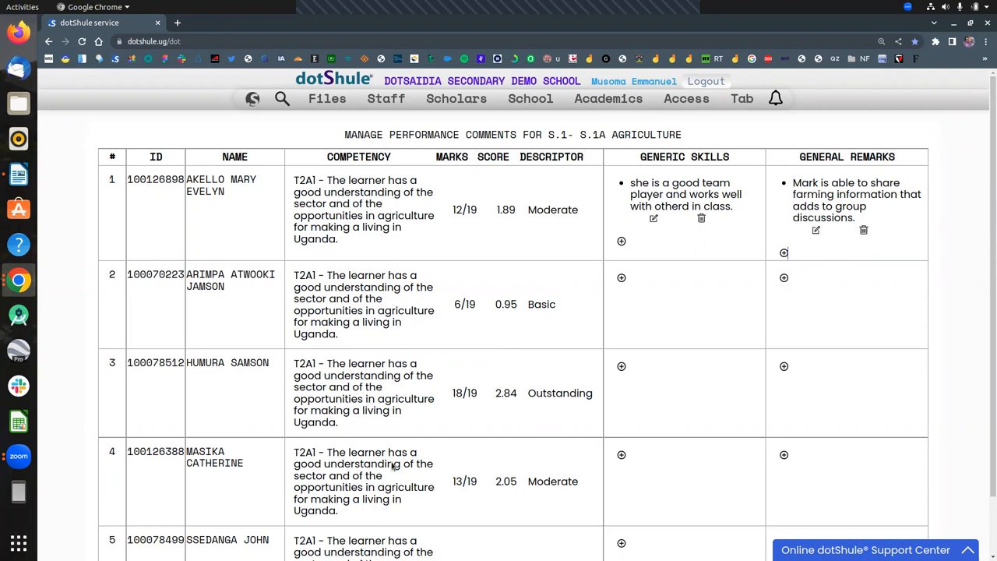
scroll("down", 3)
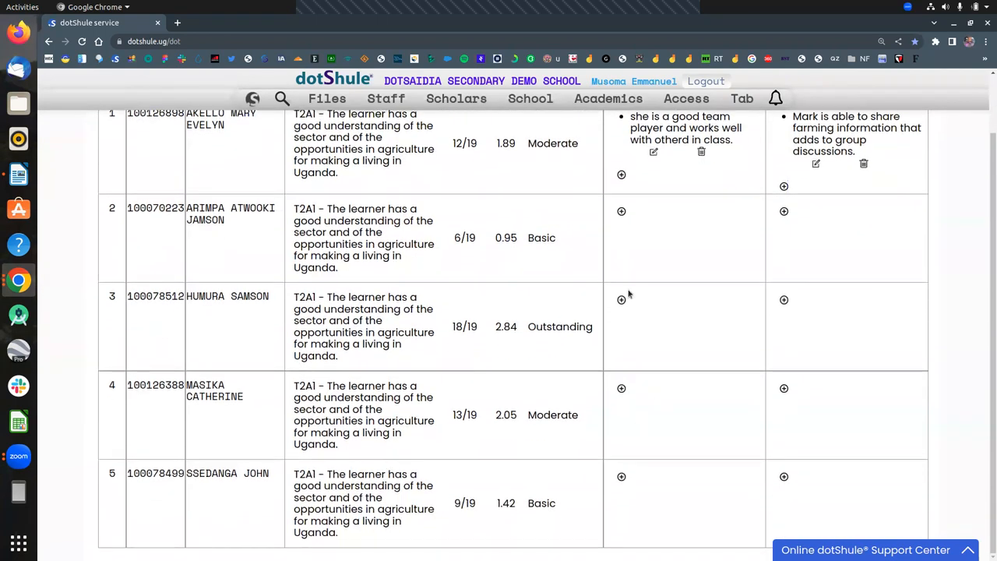
mouse_move(620, 212)
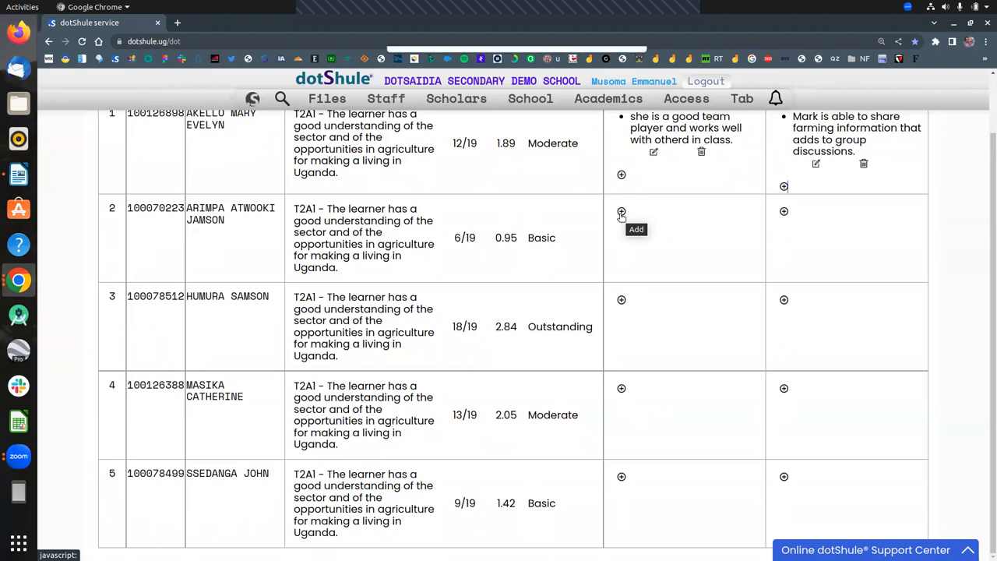
mouse_move(412, 239)
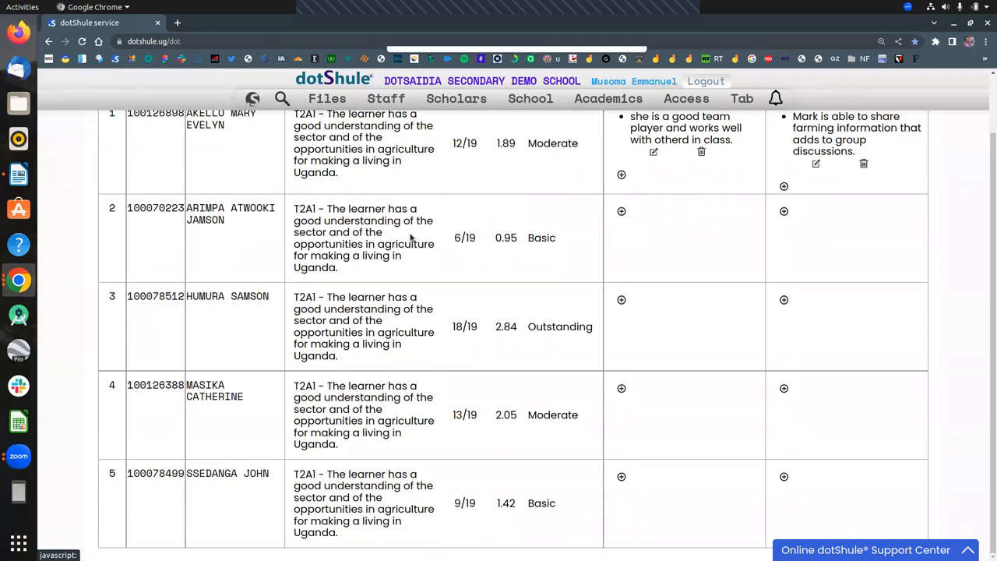
mouse_move(607, 399)
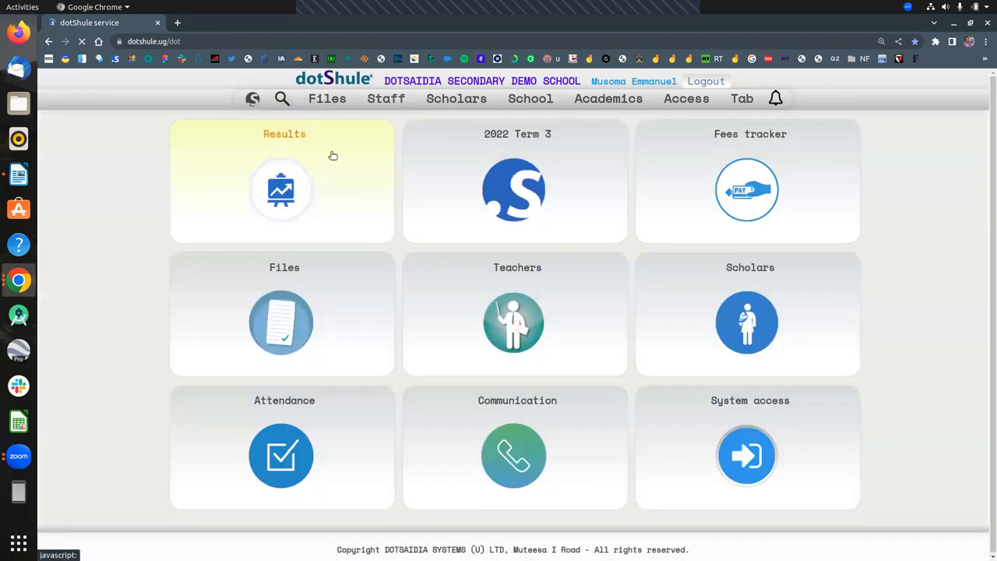
Load project remarks for S.1, S.1A, Agriculture, category PROJECT, P1 - Vegetable Production
left_click(280, 190)
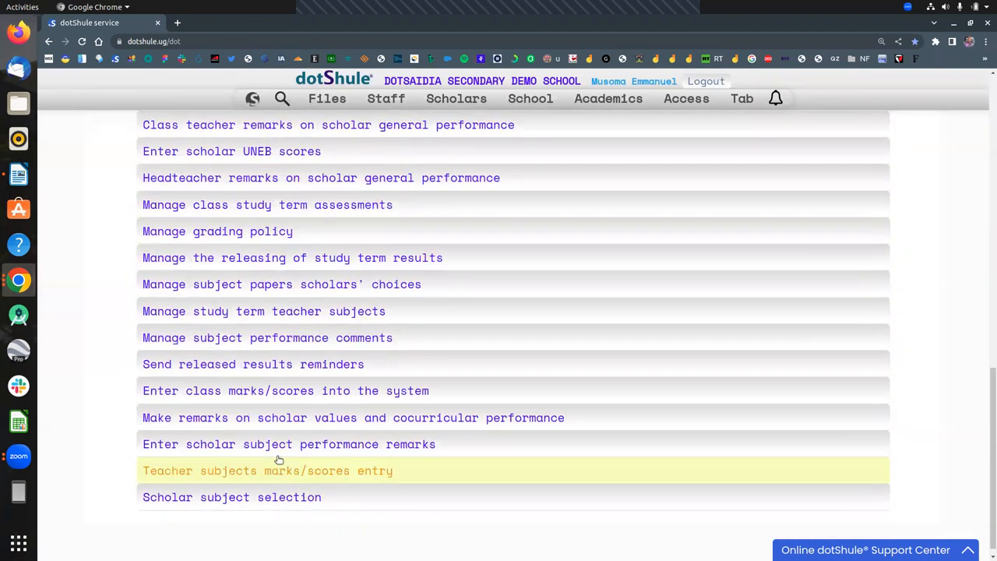
left_click(268, 470)
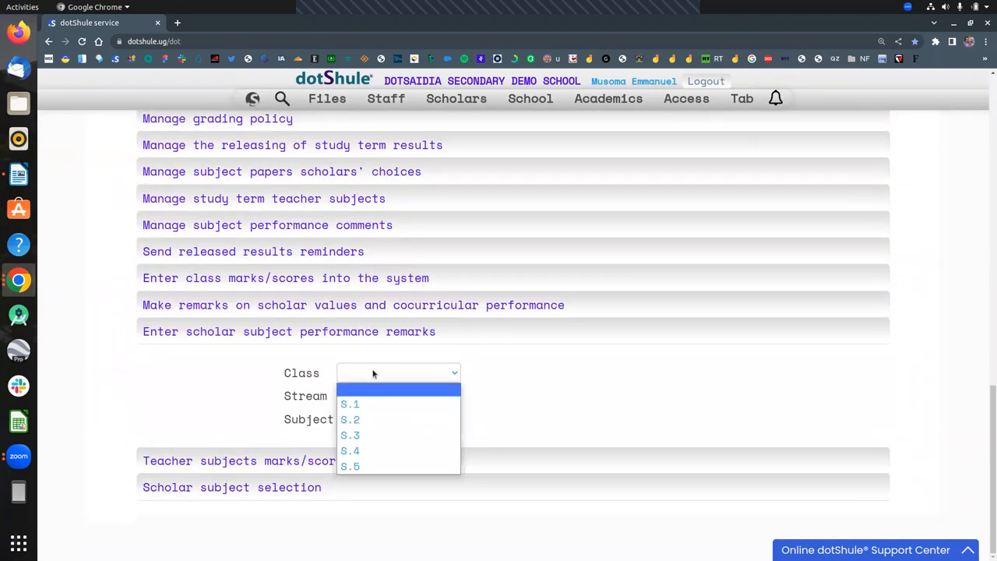
left_click(349, 403)
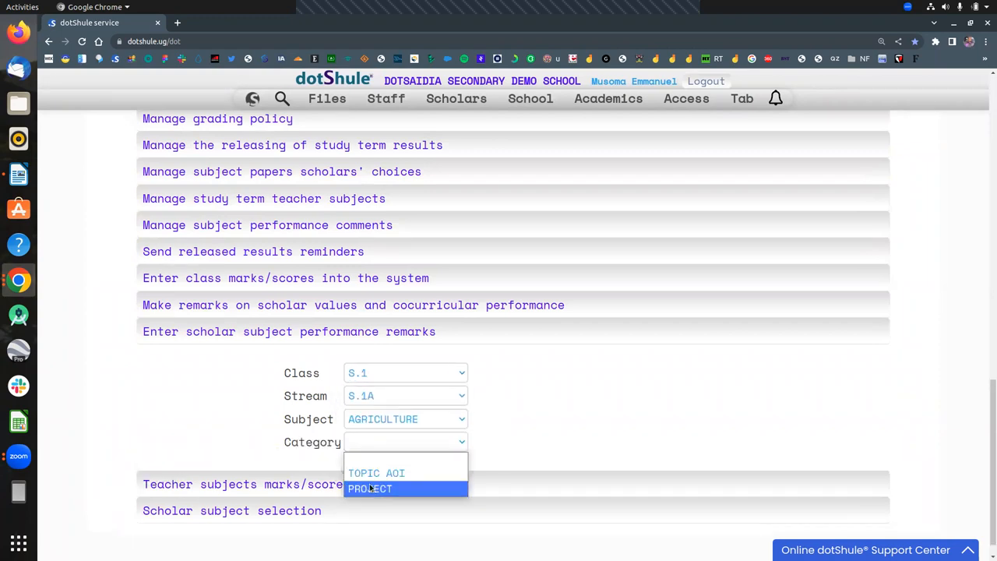
left_click(371, 488)
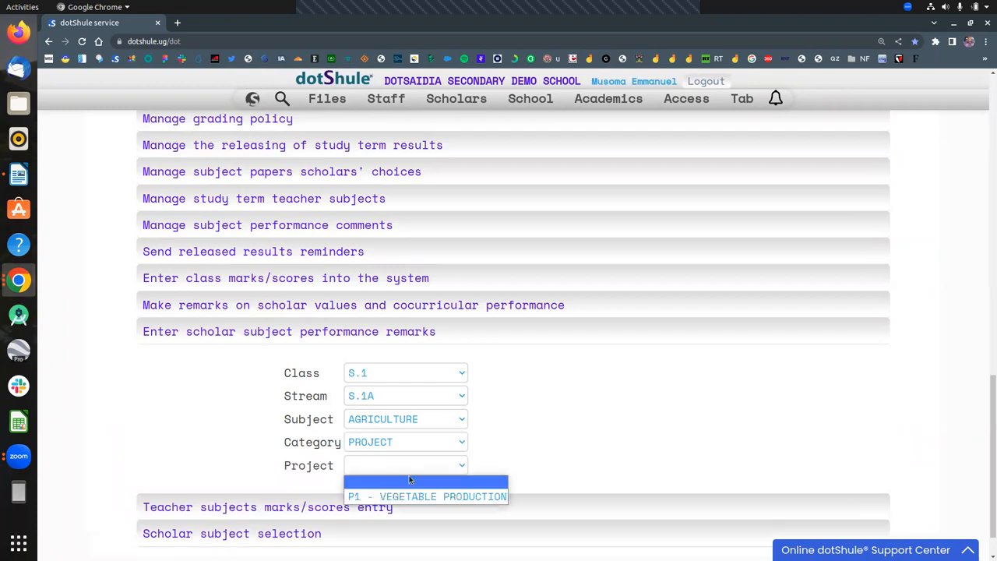
mouse_move(402, 455)
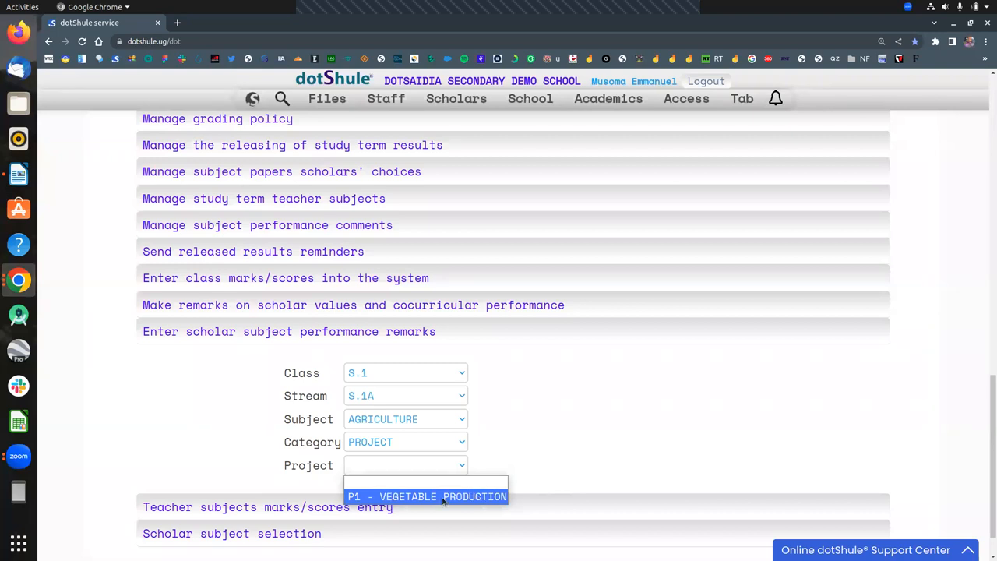
left_click(427, 498)
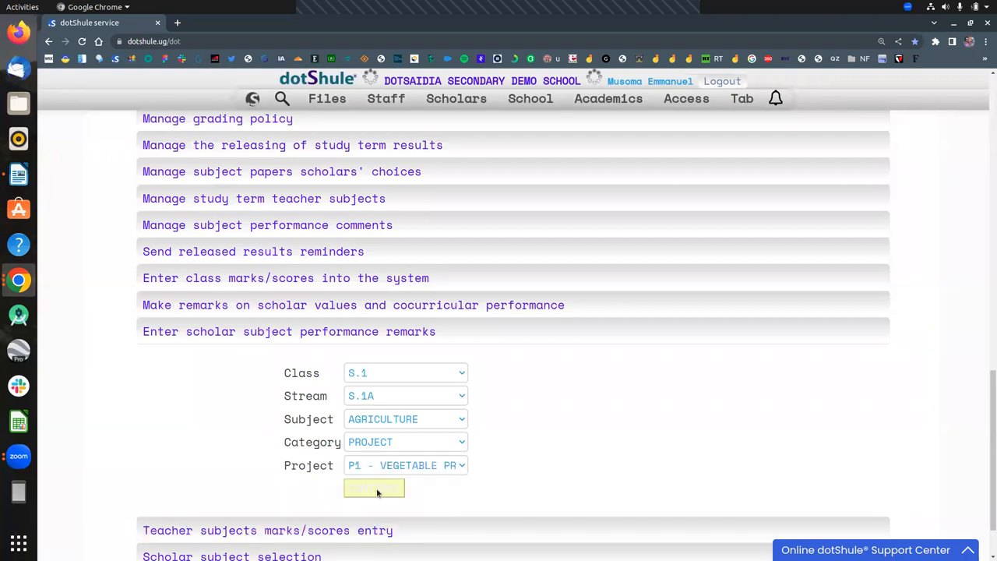
left_click(374, 490)
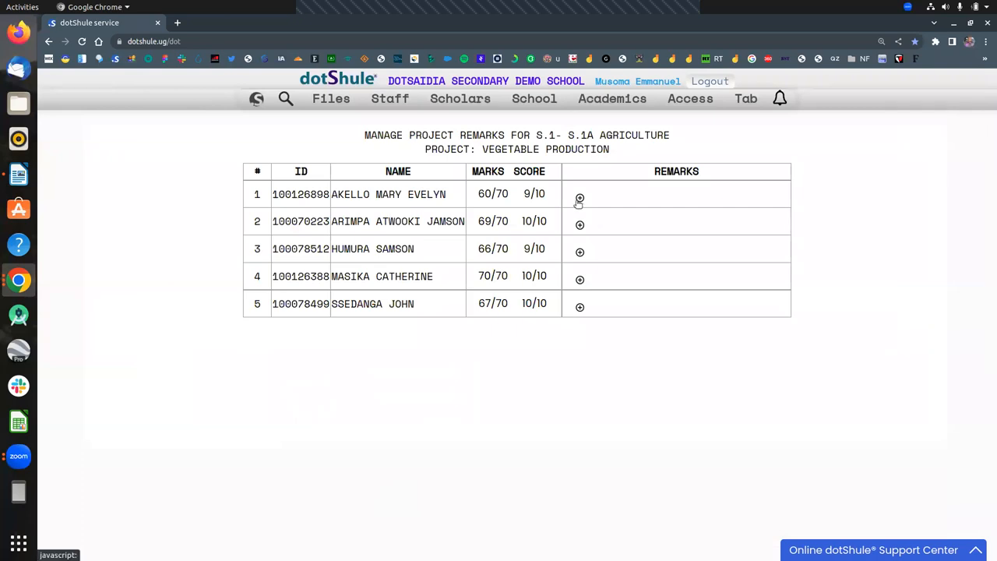
left_click(580, 196)
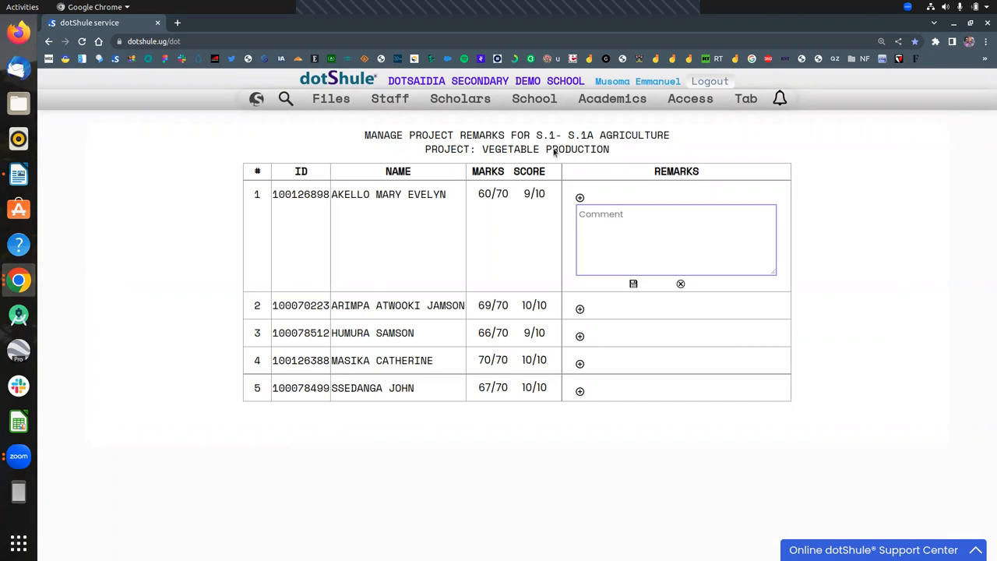
mouse_move(550, 274)
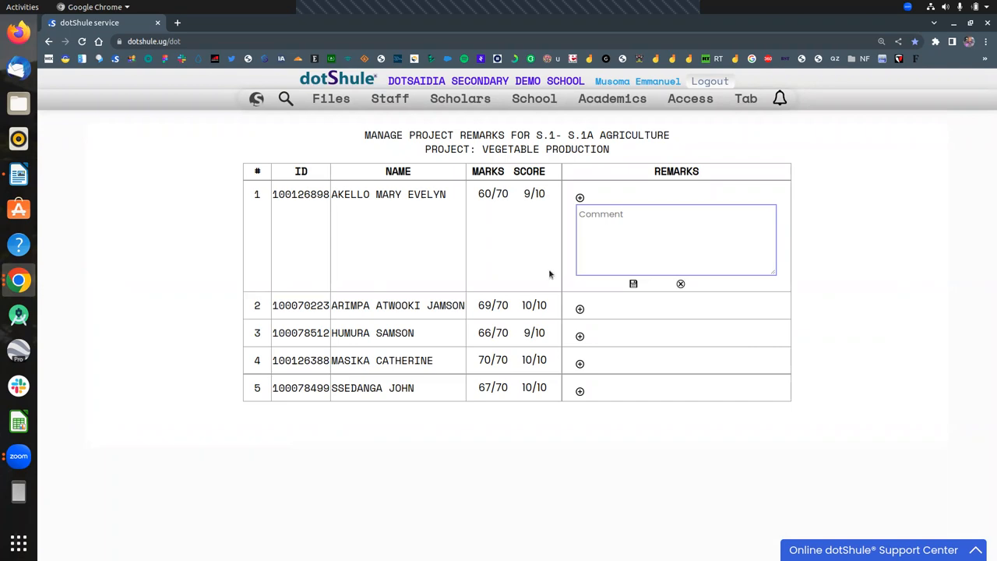
mouse_move(402, 199)
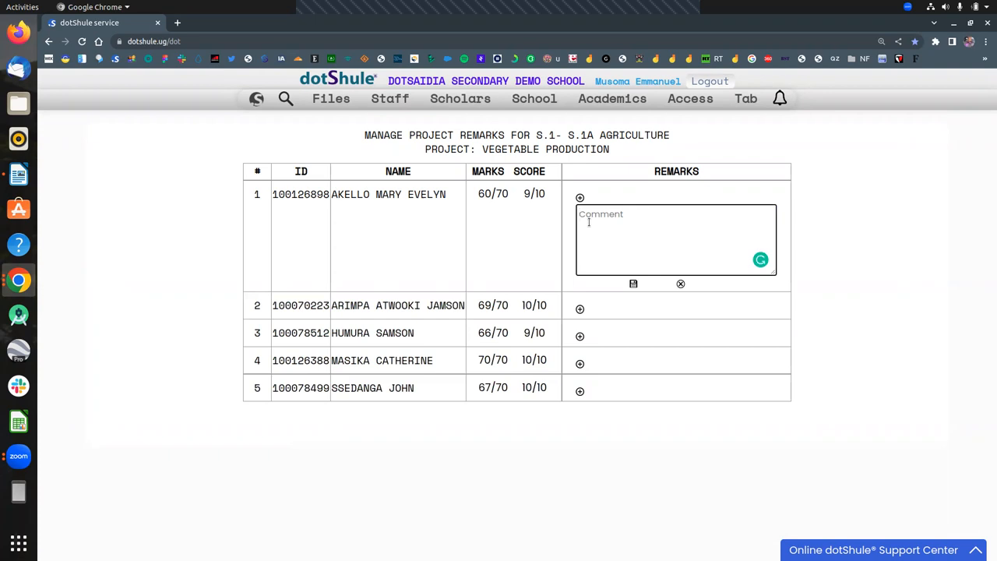
mouse_move(601, 272)
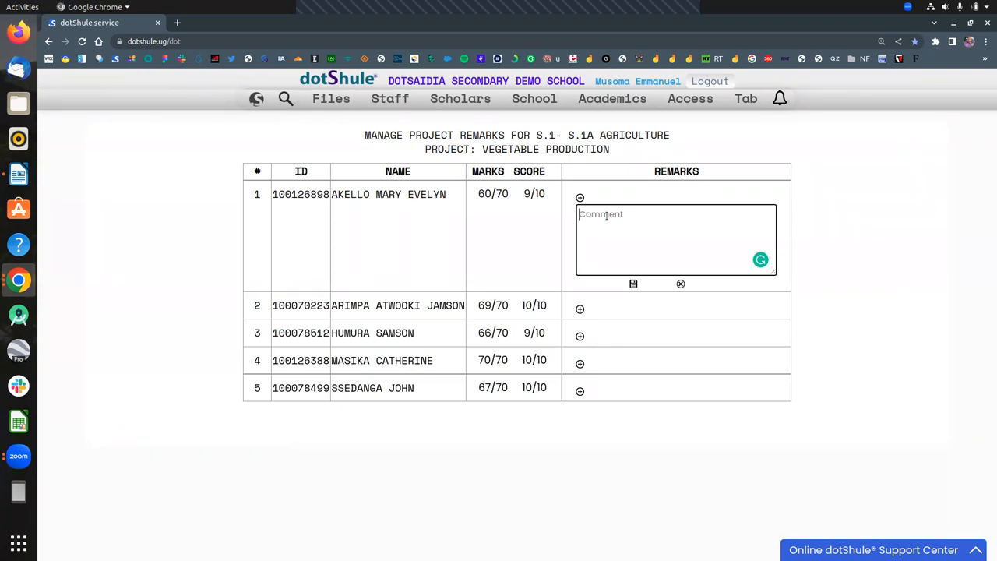
type("Soil P")
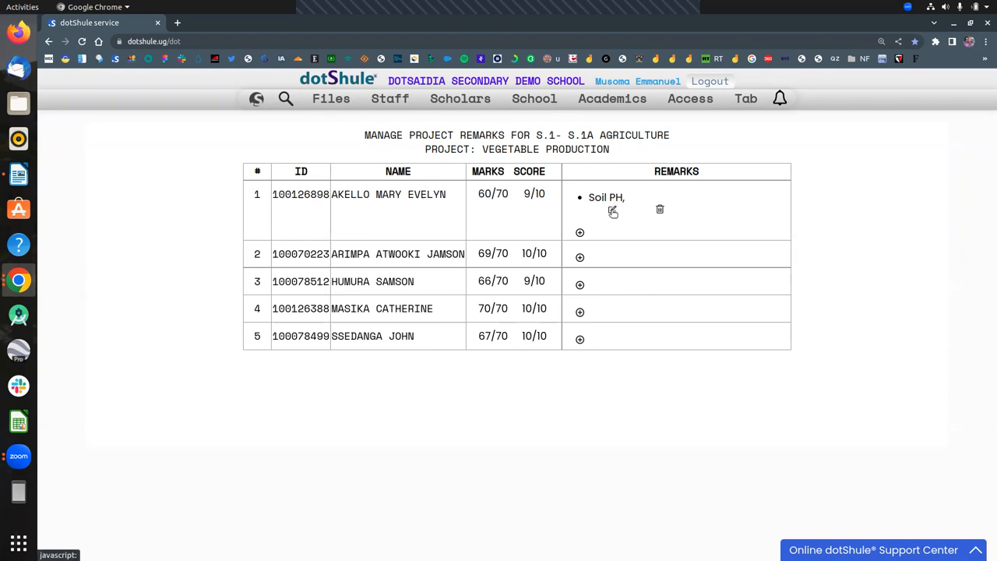
Rewrite the remark as "She introduced the idea of finding out the soil PH"
left_click(614, 212)
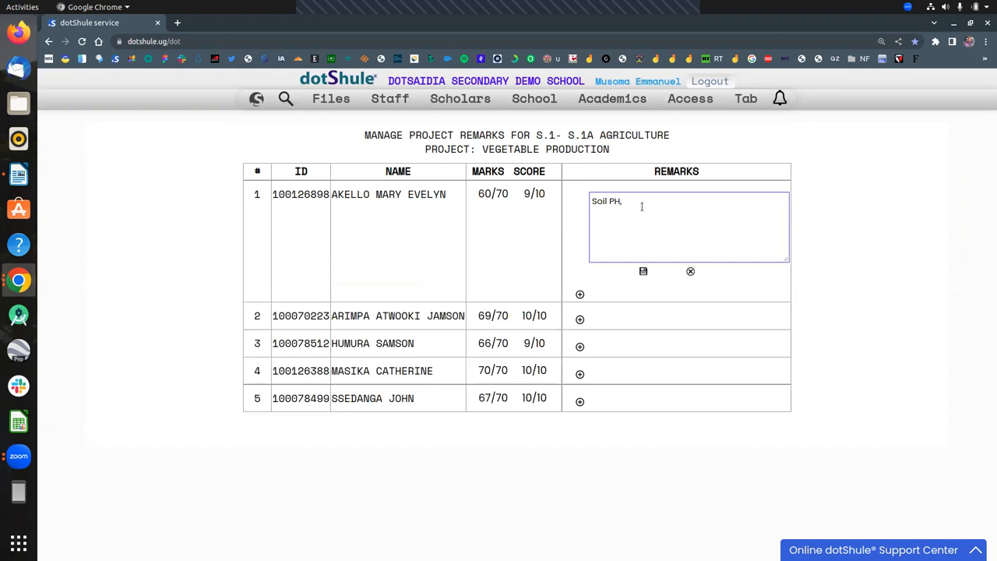
left_click(644, 271)
type("A")
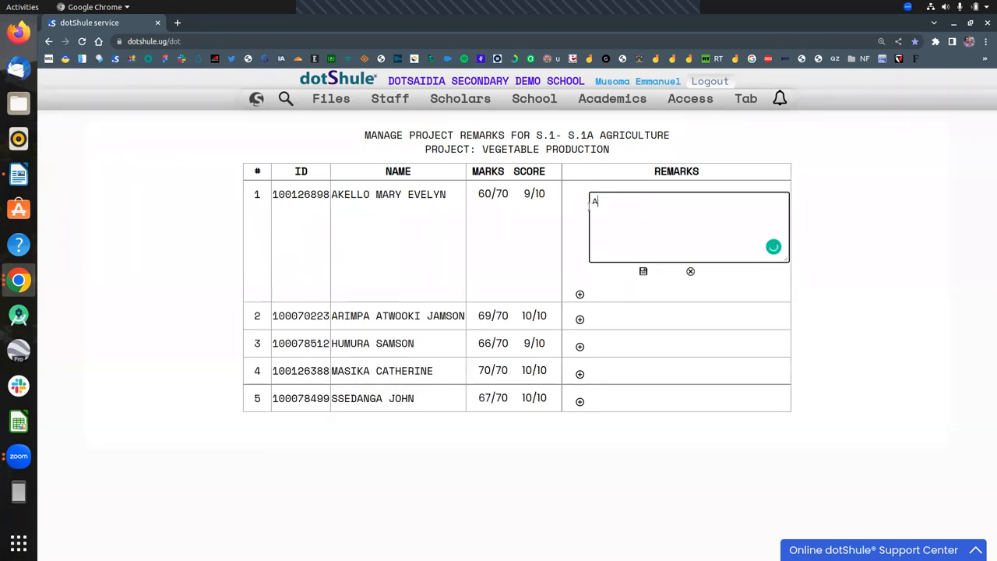
type("She i")
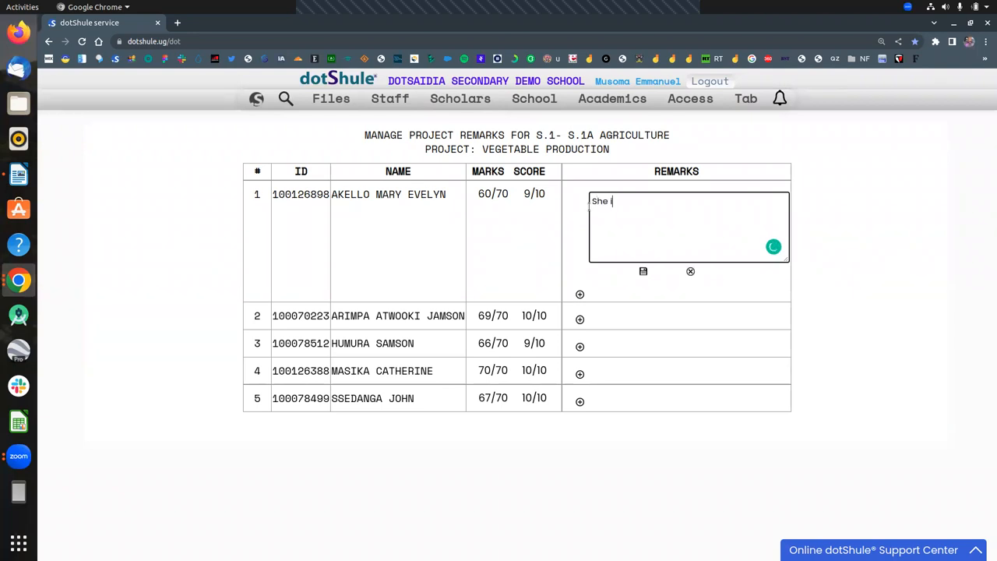
type("introduc")
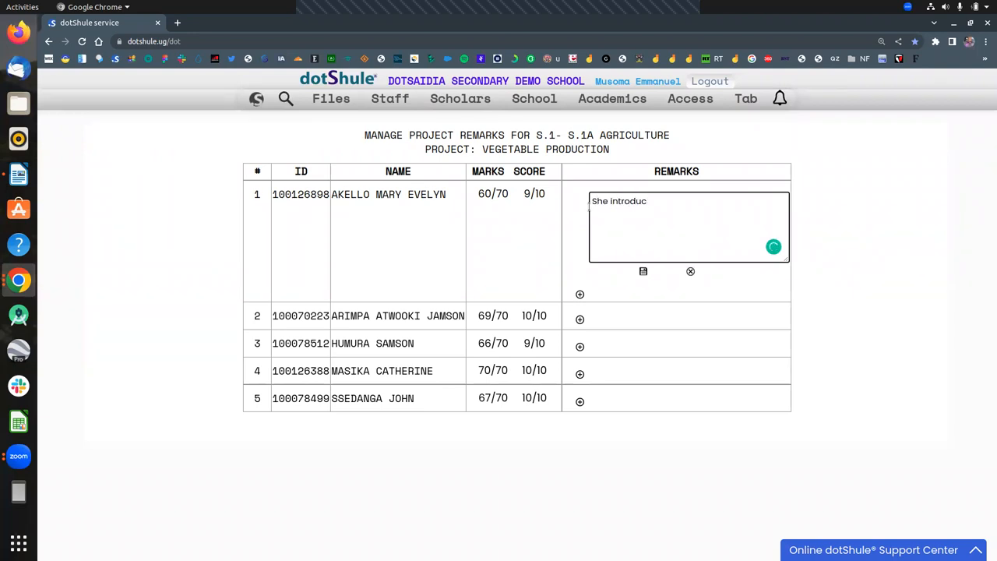
type("ed the idea o")
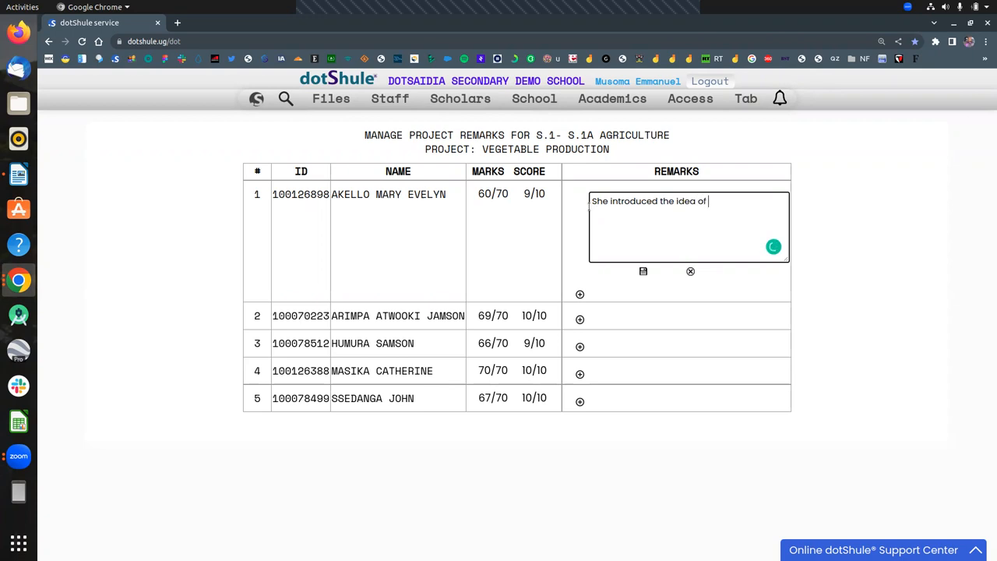
type("finding ou")
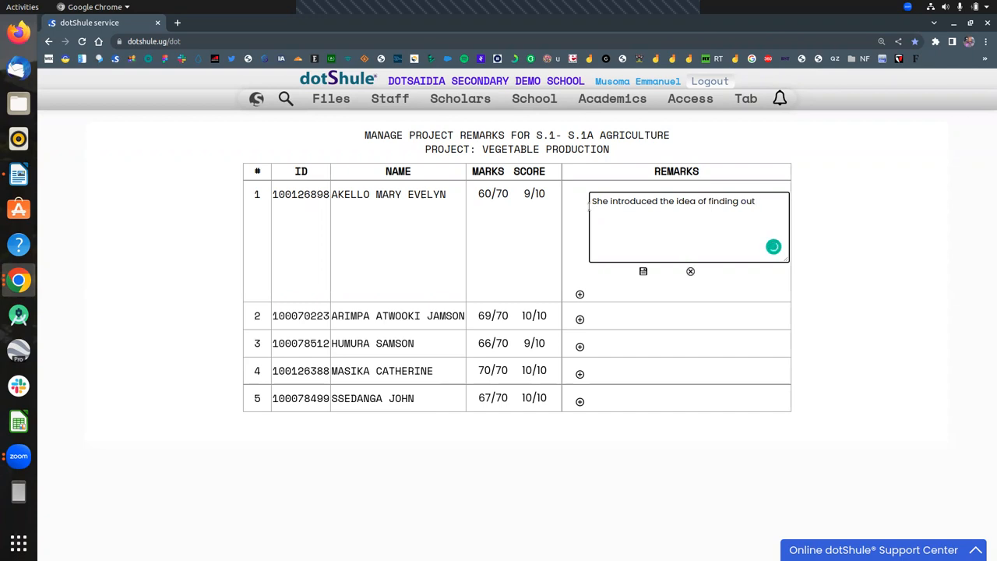
type("the")
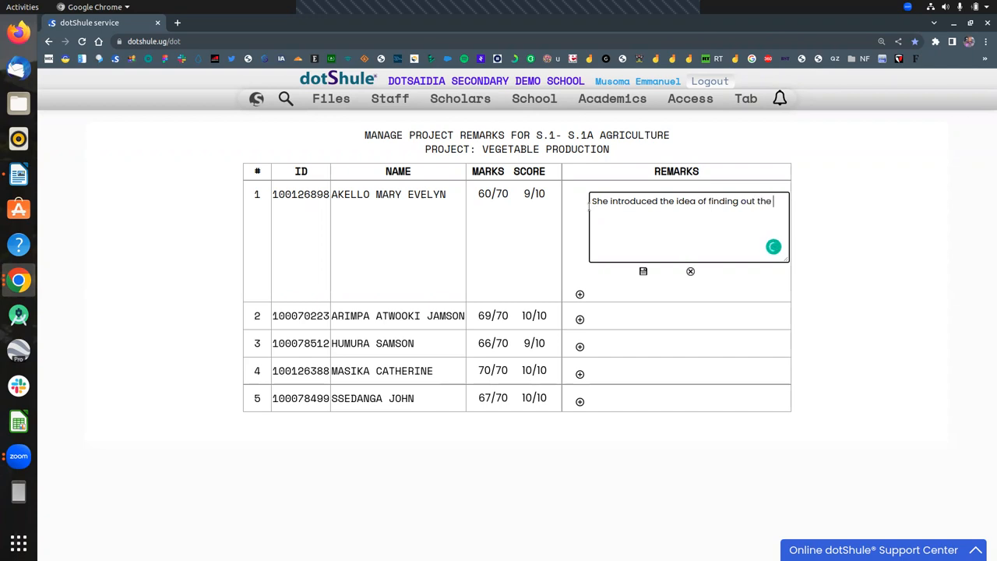
type("soil PH")
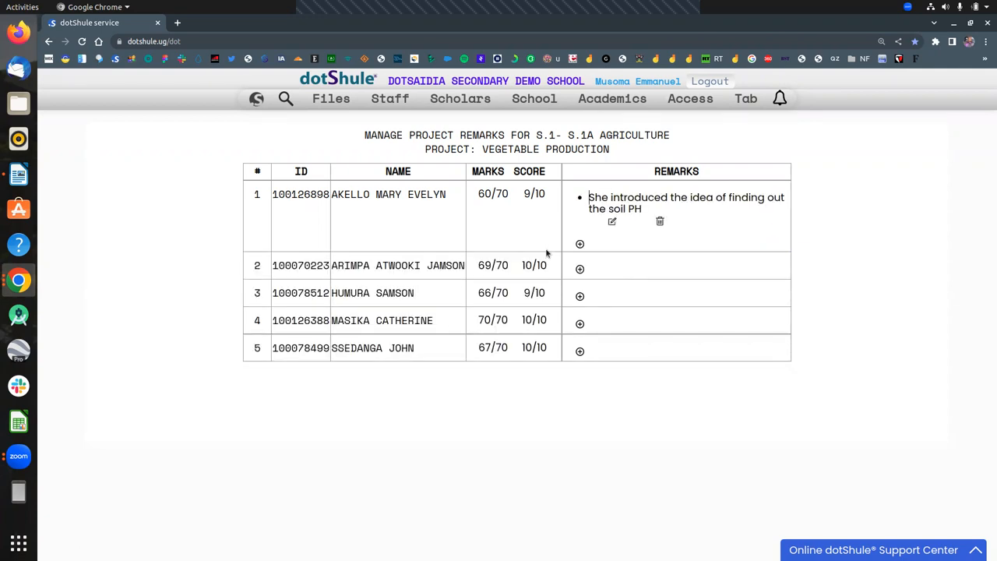
mouse_move(658, 231)
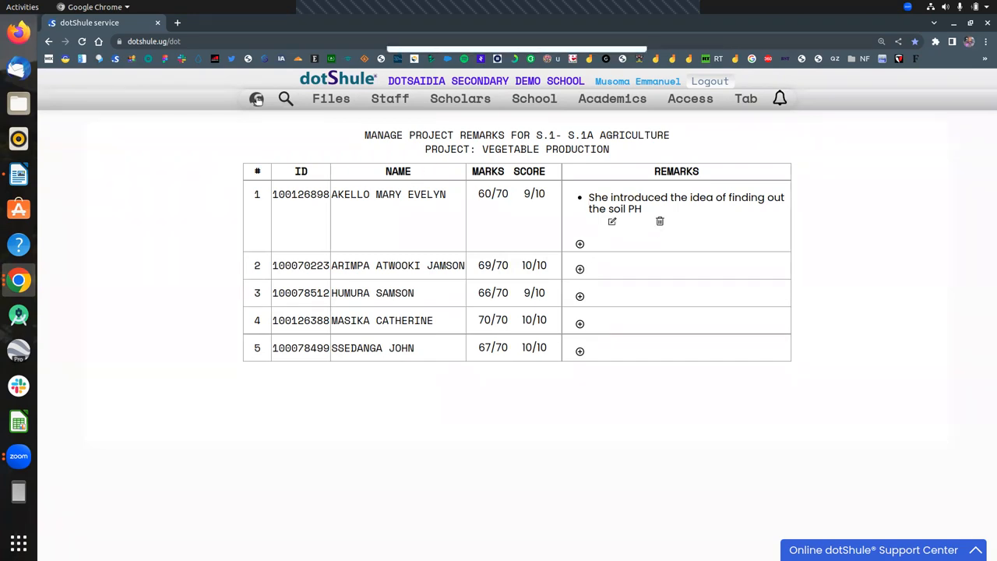
Refresh the dashboard and start the scholar values and cocurricular remarks feature under Results
left_click(258, 98)
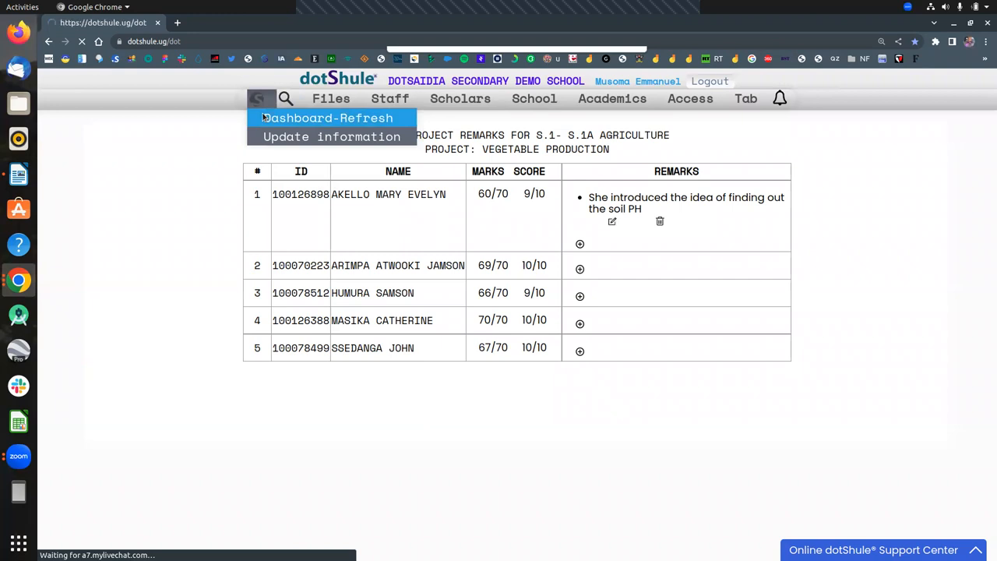
left_click(329, 118)
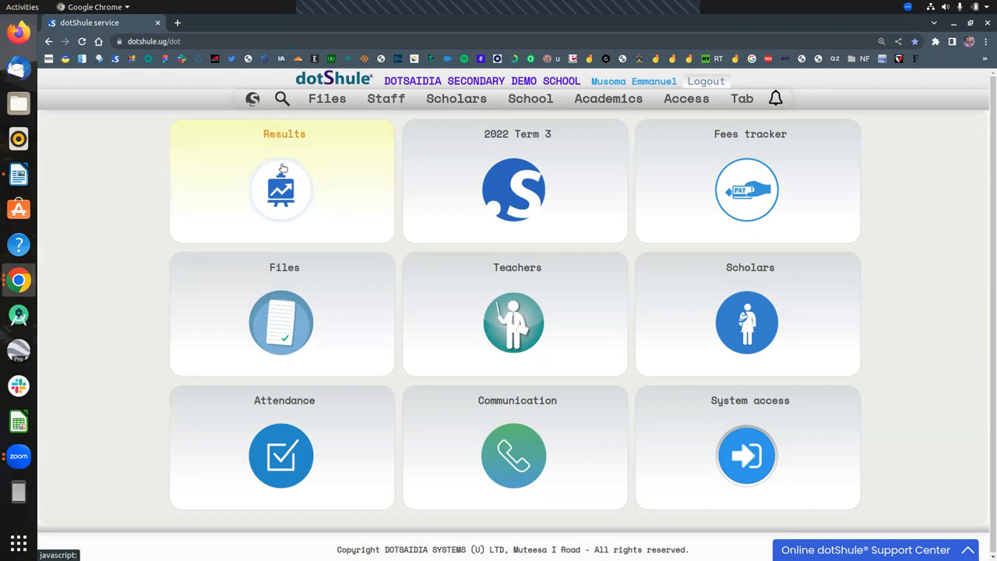
left_click(282, 190)
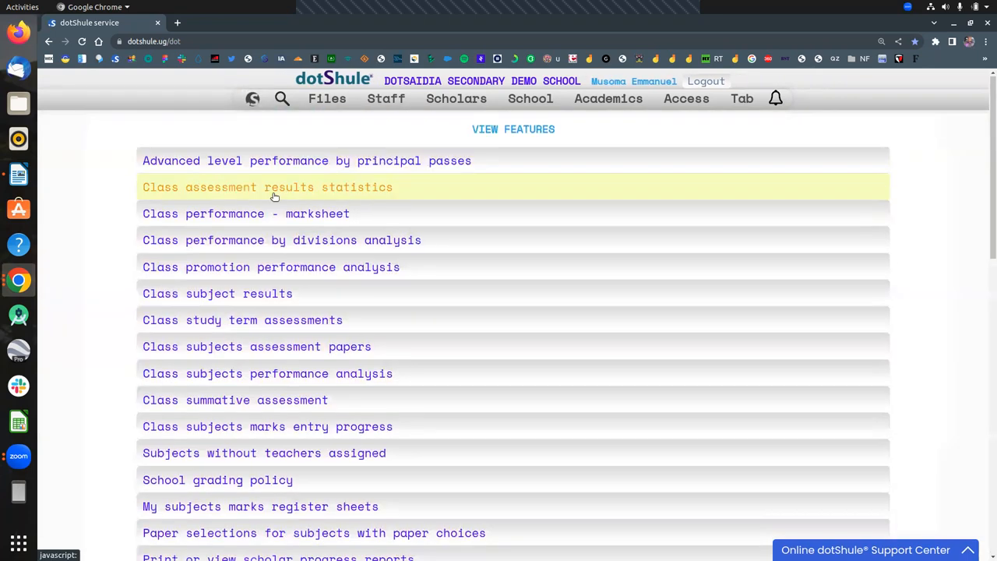
scroll("down", 3)
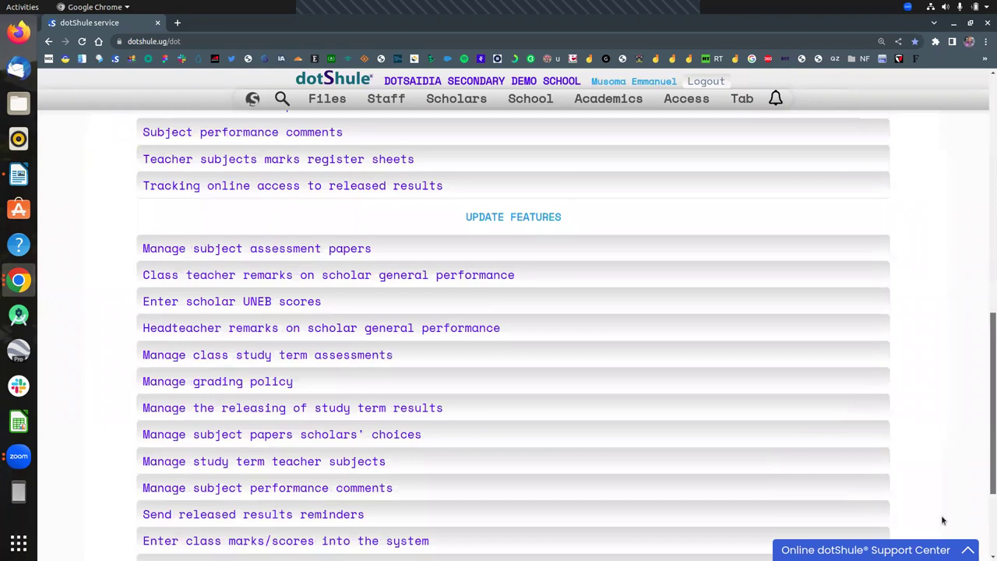
scroll("down", 3)
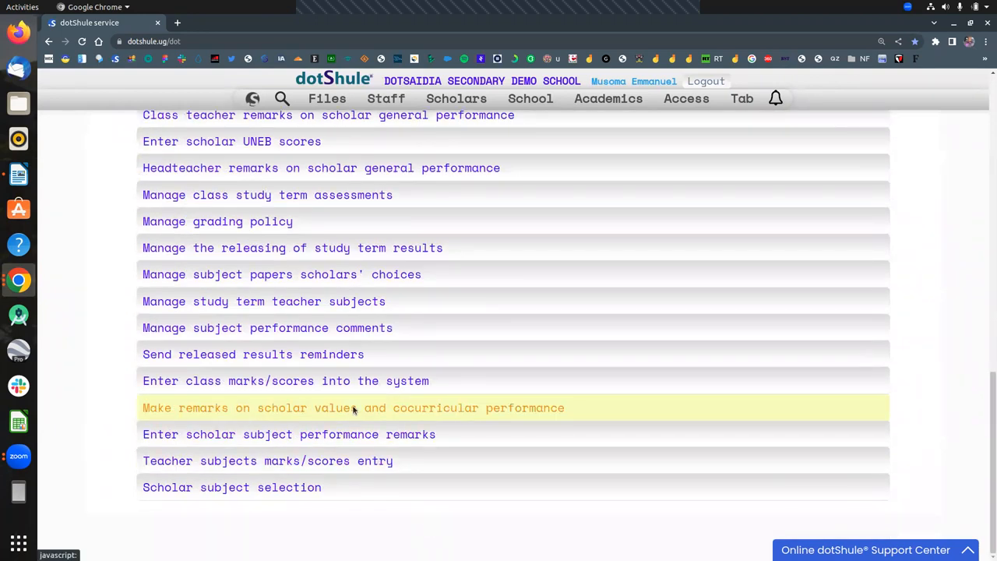
left_click(352, 408)
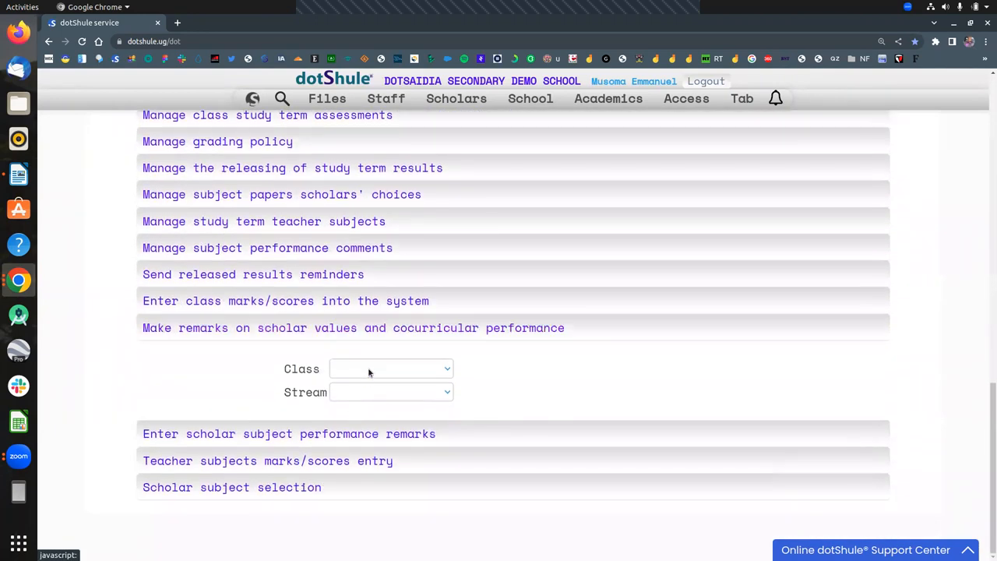
Choose Class S.1, Stream S.1A and load its cocurricular remarks table
left_click(391, 393)
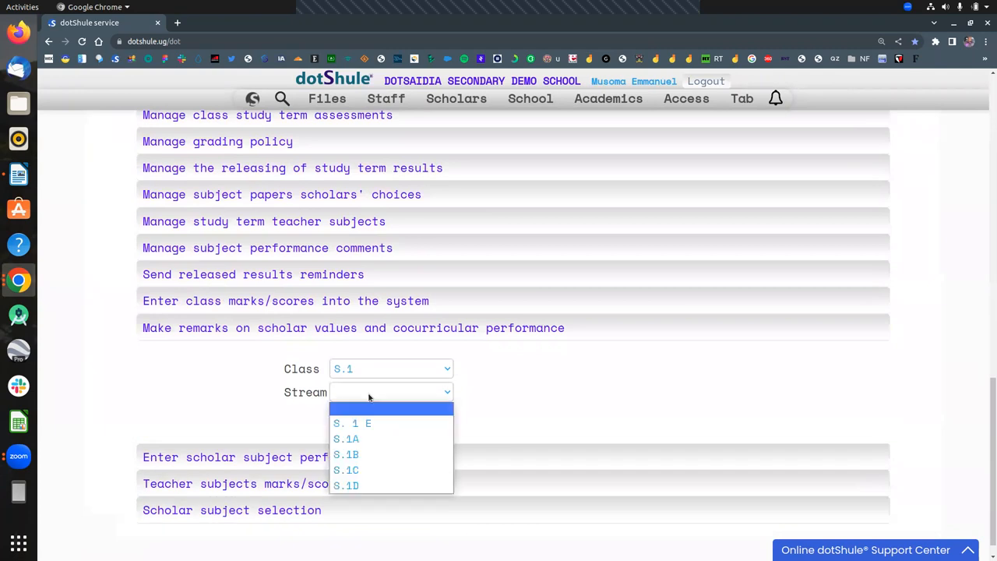
left_click(346, 440)
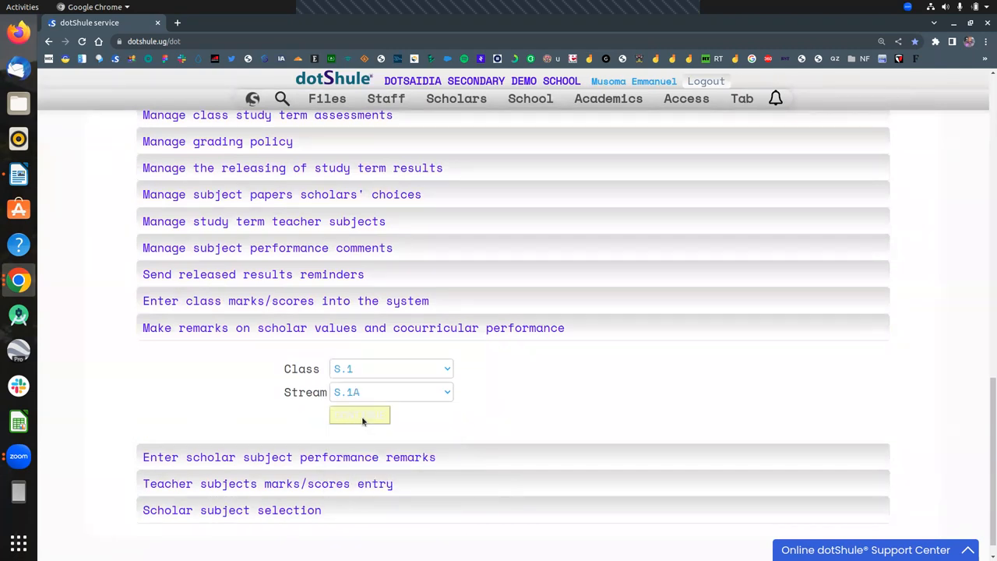
left_click(358, 415)
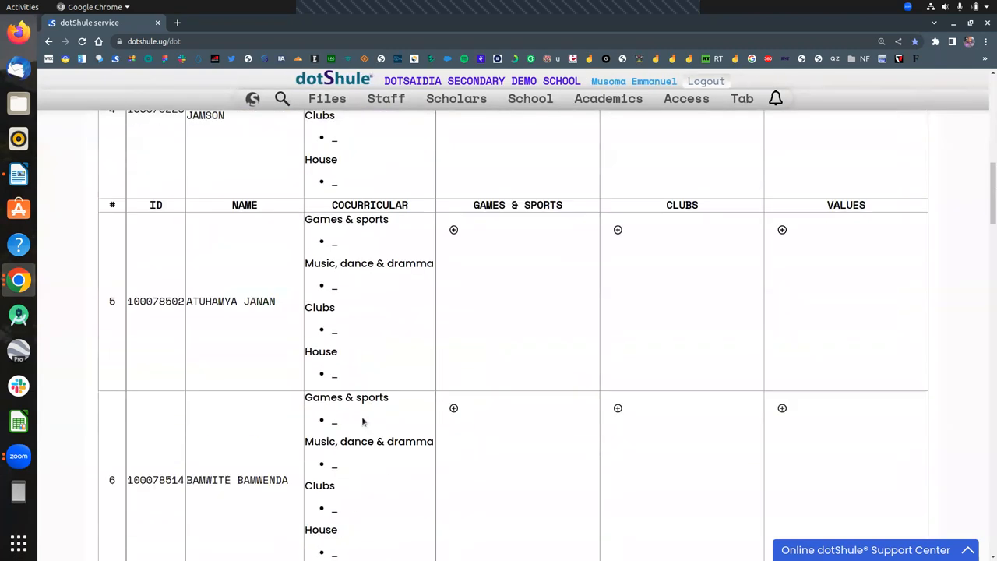
scroll("up", 3)
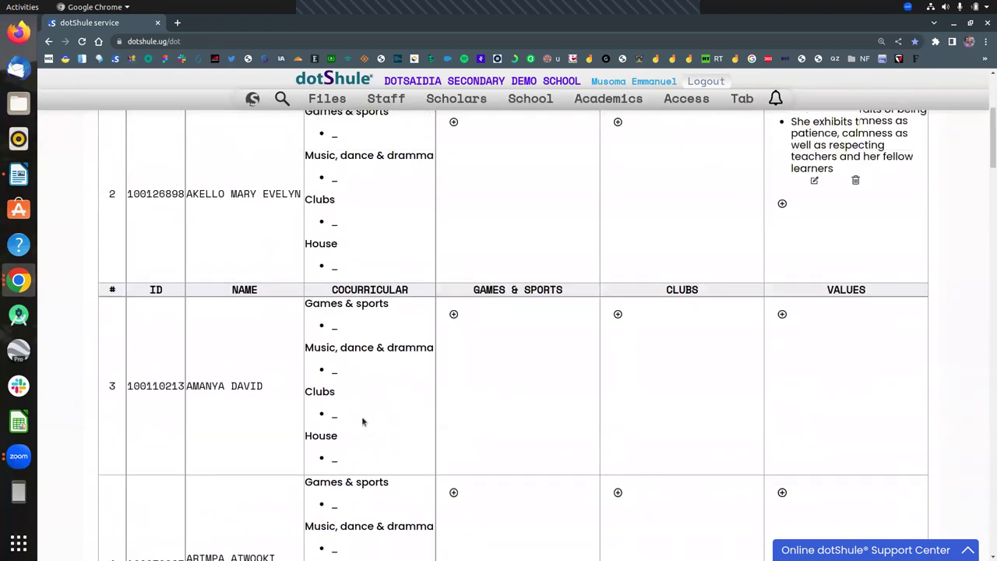
scroll("down", 3)
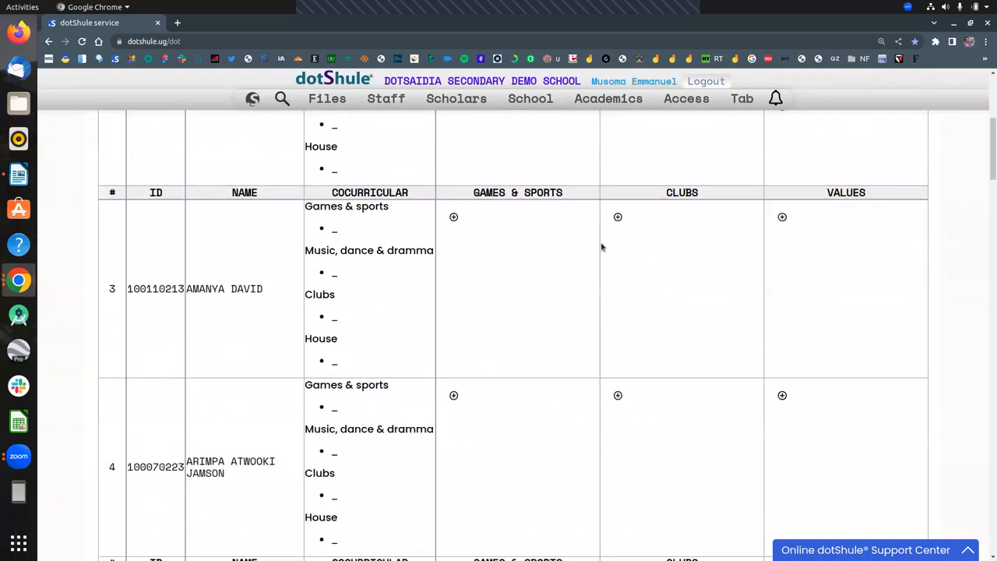
mouse_move(861, 193)
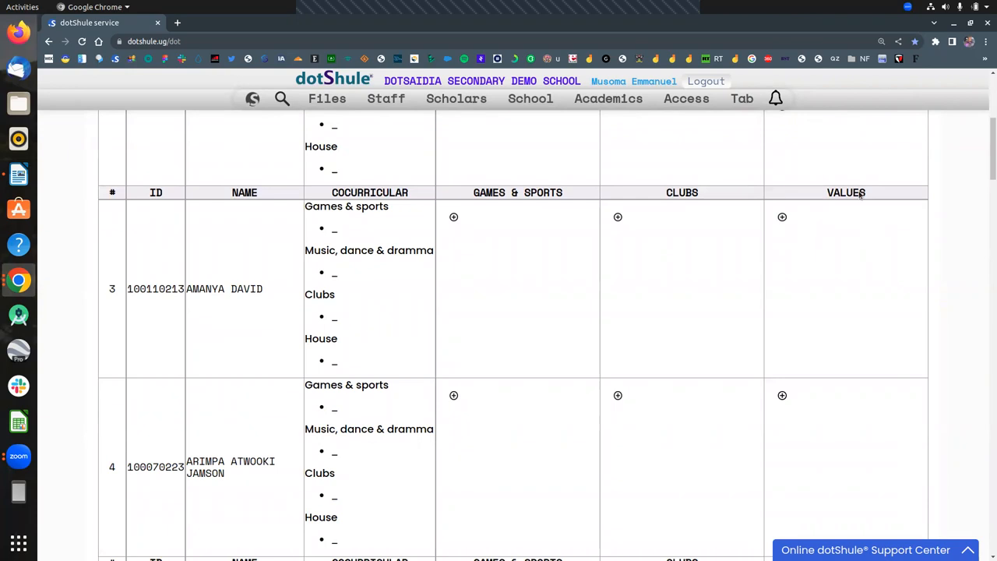
mouse_move(783, 216)
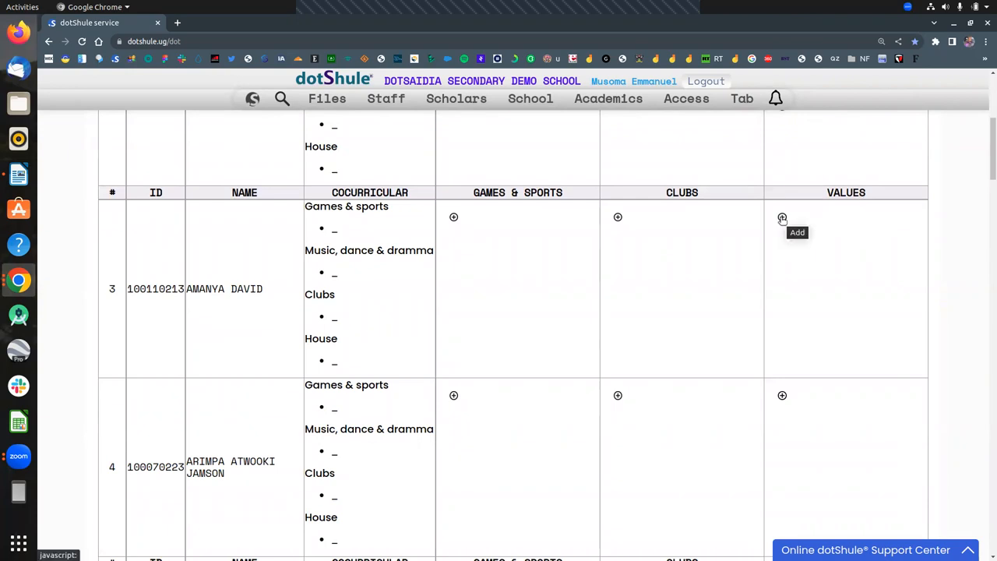
left_click(782, 218)
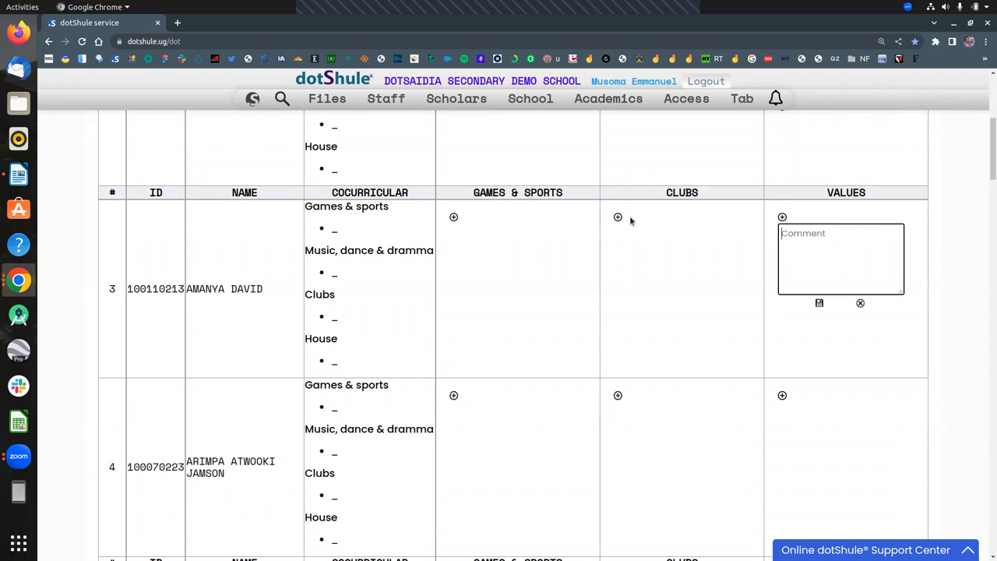
left_click(617, 217)
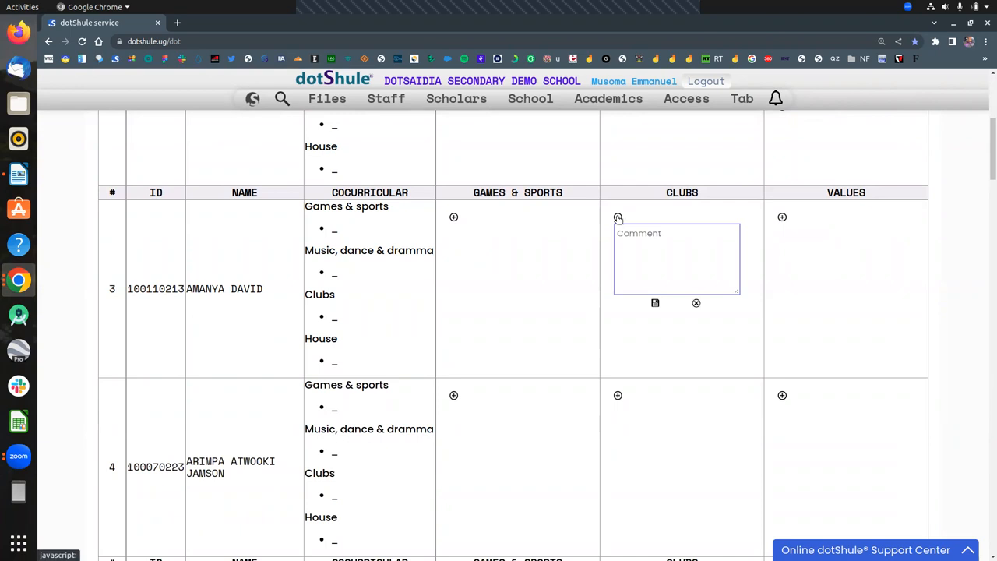
left_click(454, 218)
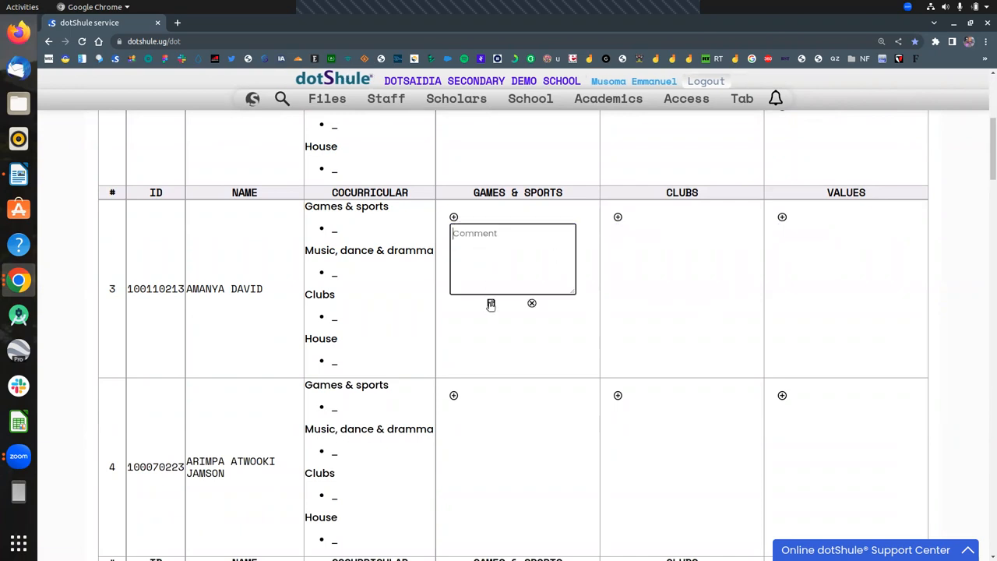
Attempt to save the empty games and sports comment, then return to the dashboard options
left_click(491, 304)
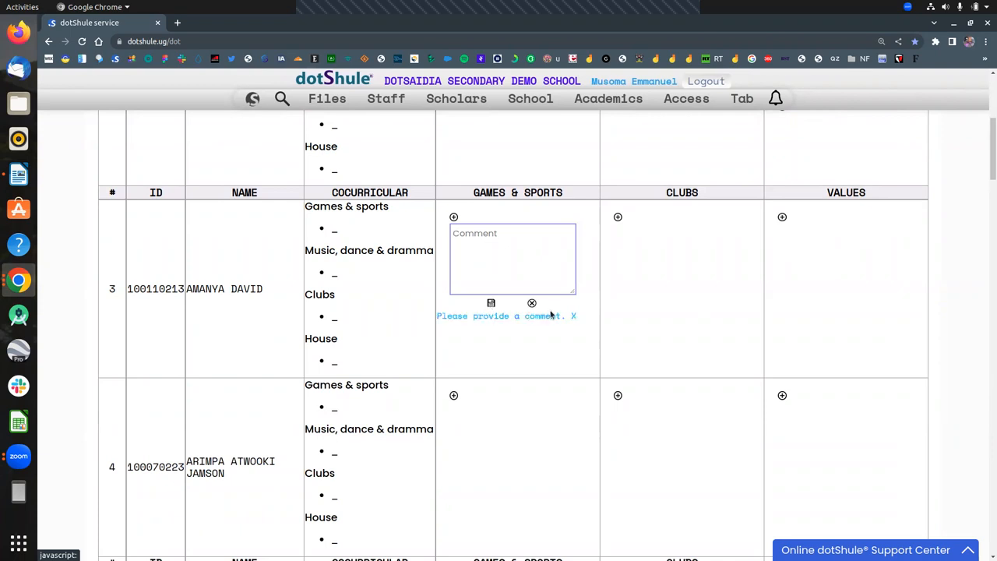
left_click(253, 98)
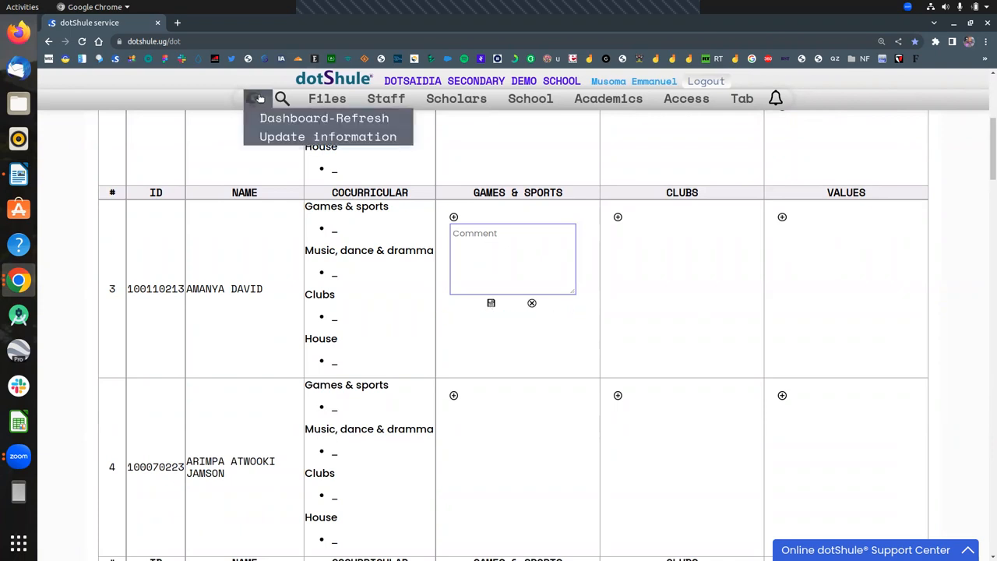